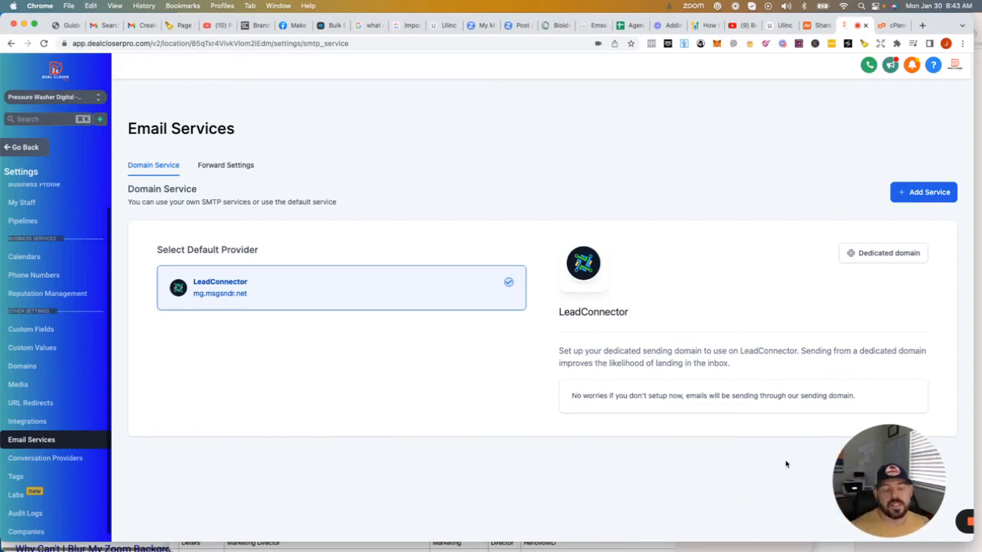
{"action": "mouse_move", "coordinate": [788, 452]}
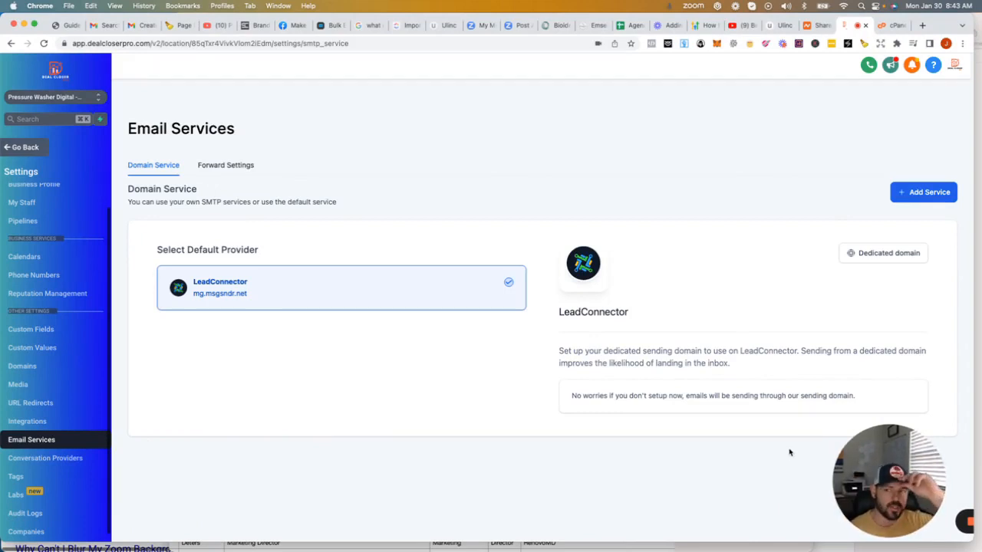
{"action": "mouse_move", "coordinate": [794, 457]}
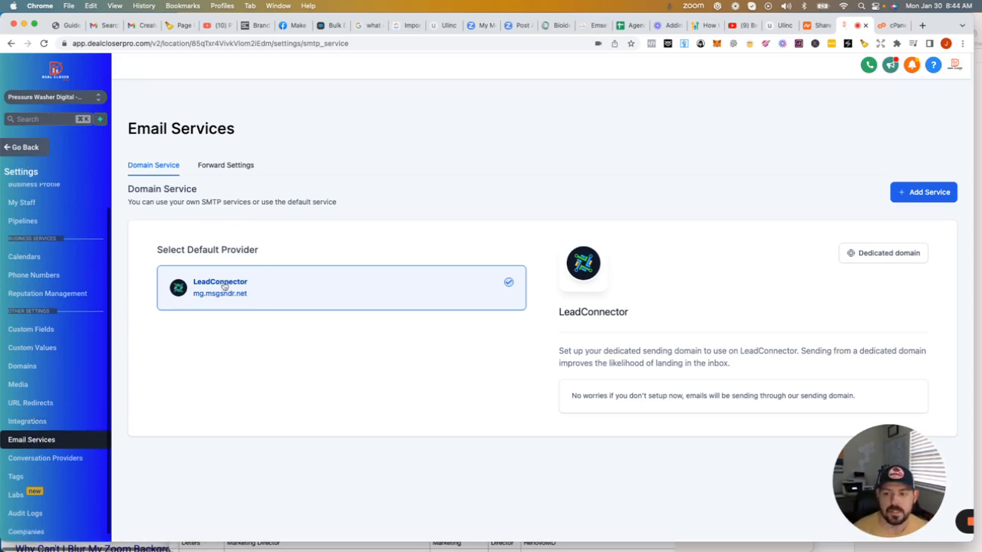
{"action": "mouse_move", "coordinate": [254, 282]}
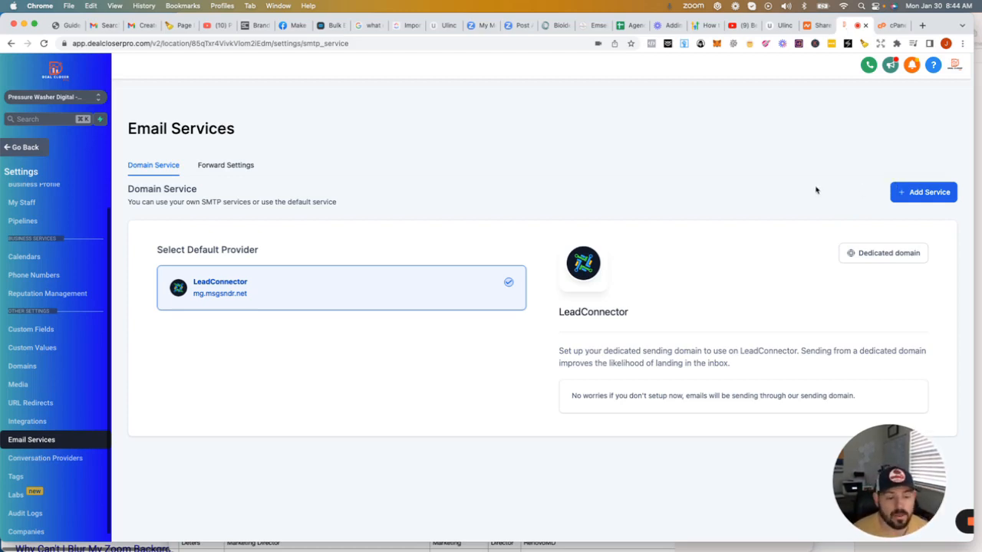
{"action": "mouse_move", "coordinate": [786, 232]}
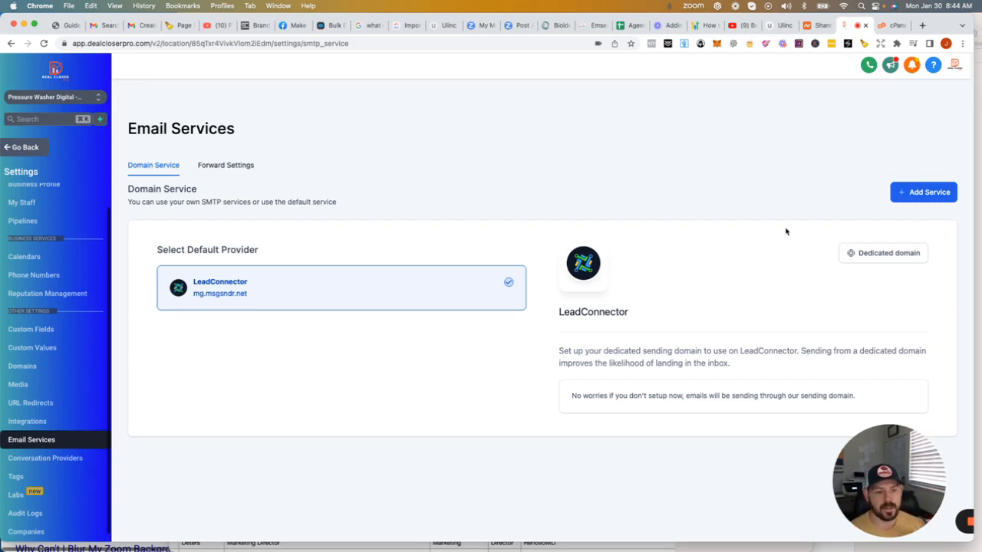
{"action": "mouse_move", "coordinate": [758, 286]}
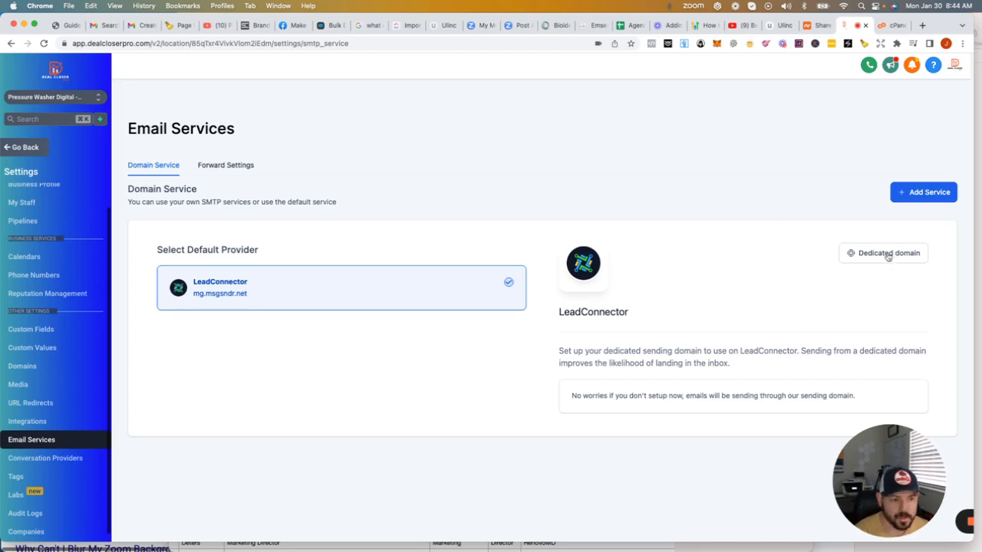
View the dedicated domain page showing mg.appointmentsetterpro.com inactive with SSL unknown.
{"action": "left_click", "coordinate": [883, 252]}
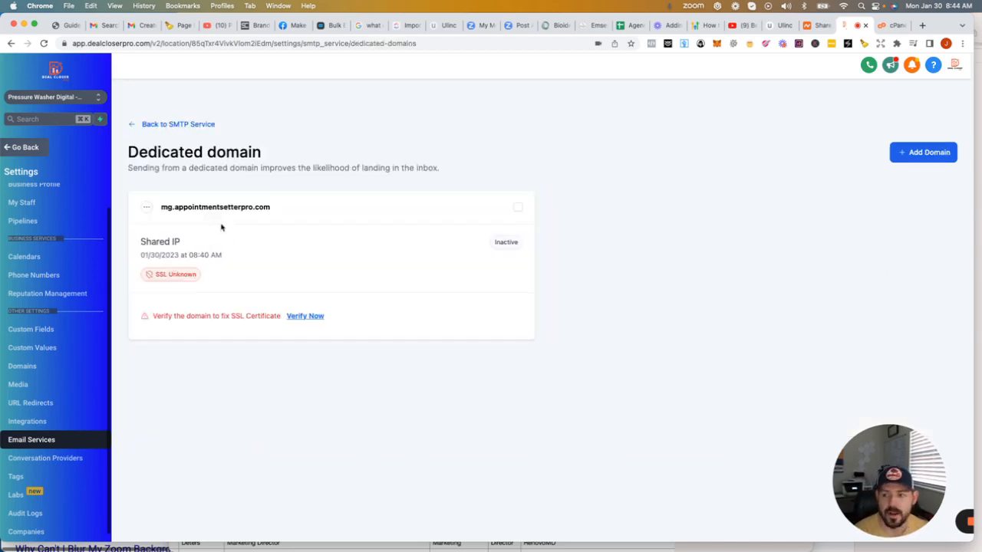
{"action": "mouse_move", "coordinate": [583, 201]}
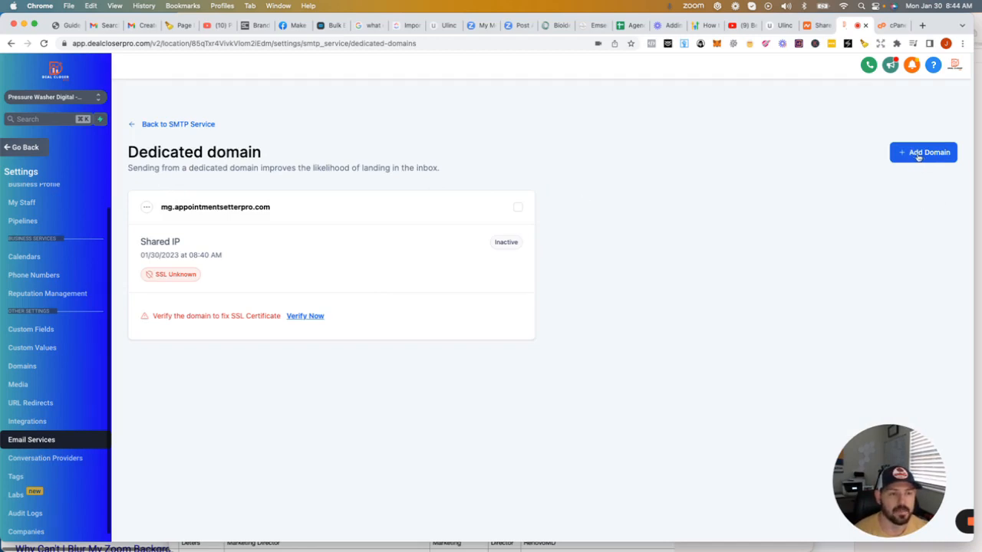
{"action": "mouse_move", "coordinate": [276, 222]}
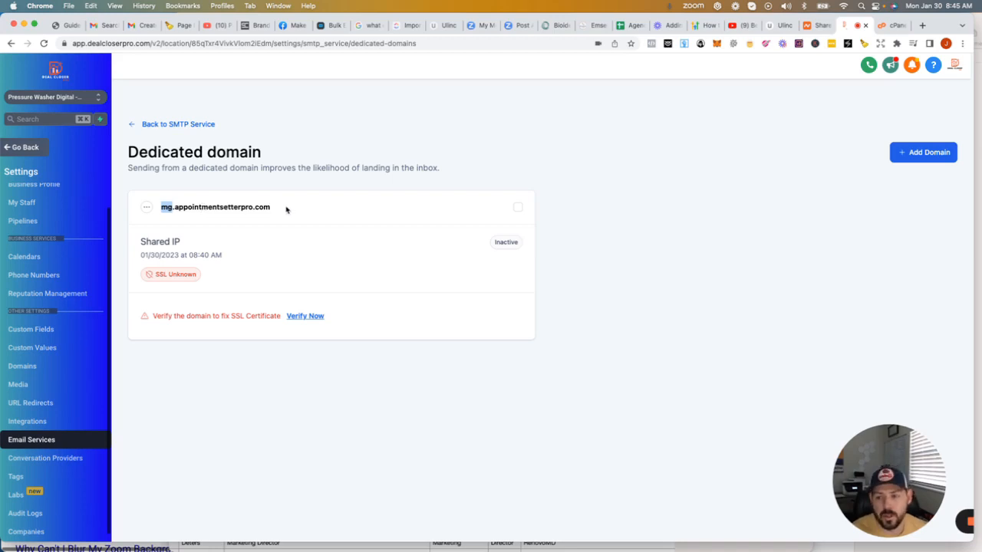
{"action": "double_click", "coordinate": [214, 206]}
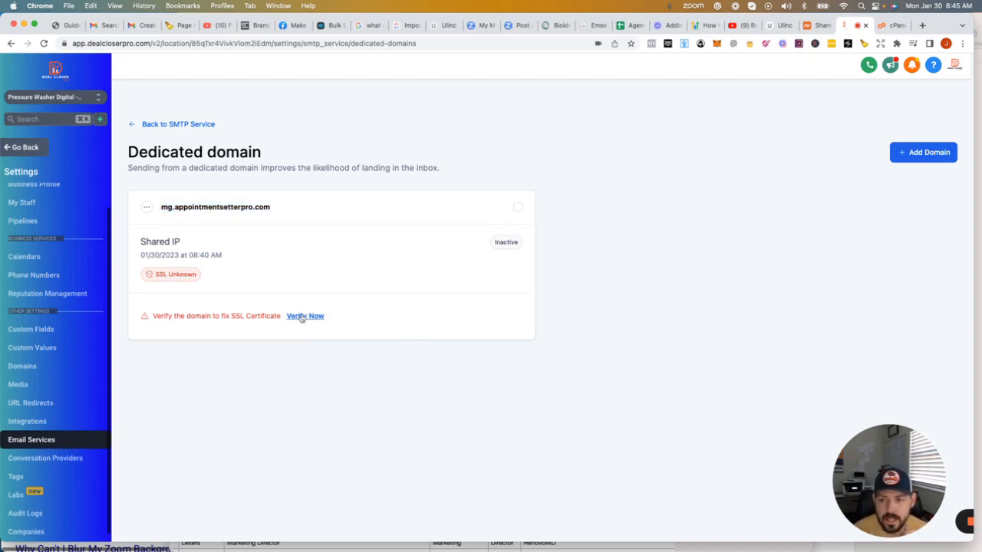
Run Verify Now to list the five unverified DNS records for mg.appointmentsetterpro.com.
{"action": "left_click", "coordinate": [305, 316]}
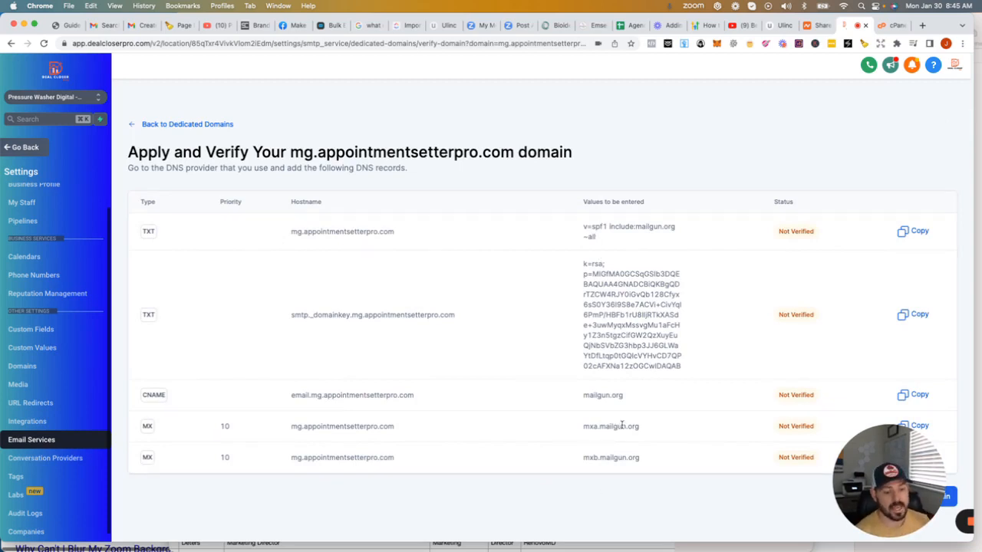
{"action": "mouse_move", "coordinate": [849, 99]}
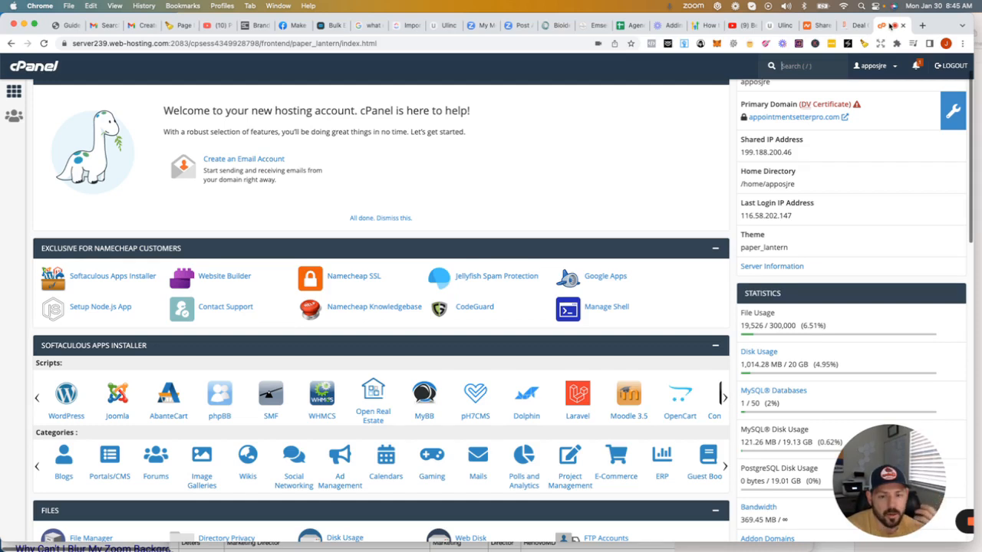
{"action": "mouse_move", "coordinate": [605, 144]}
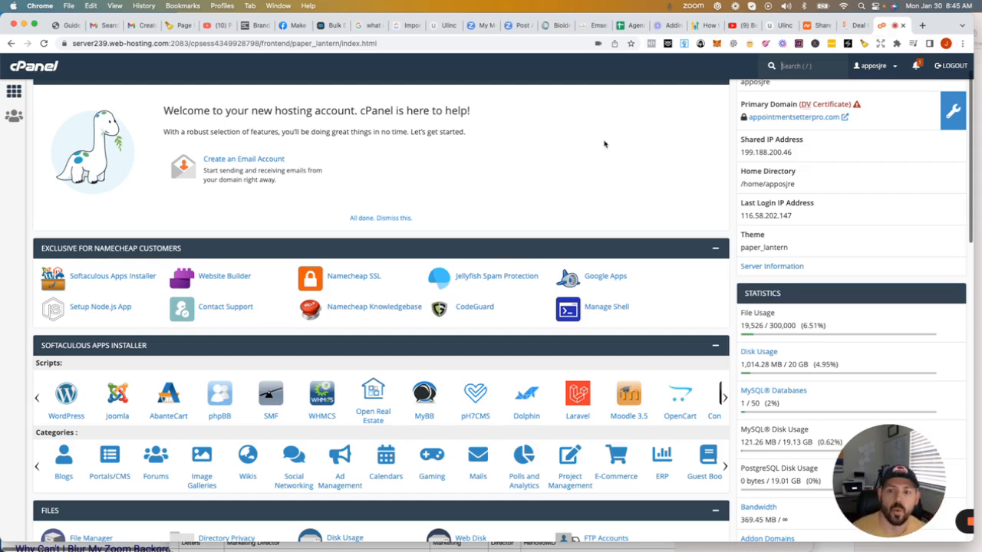
{"action": "mouse_move", "coordinate": [603, 144]}
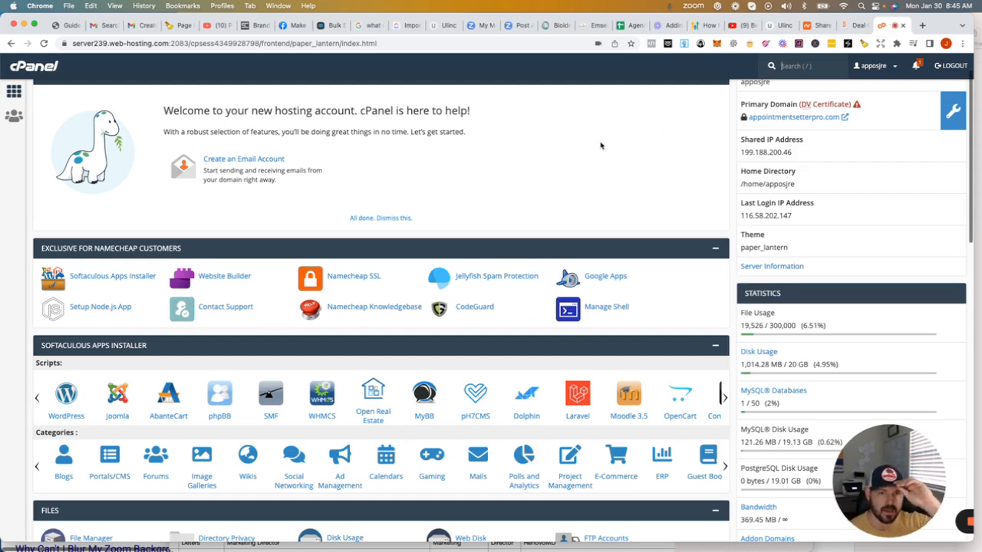
{"action": "mouse_move", "coordinate": [576, 184]}
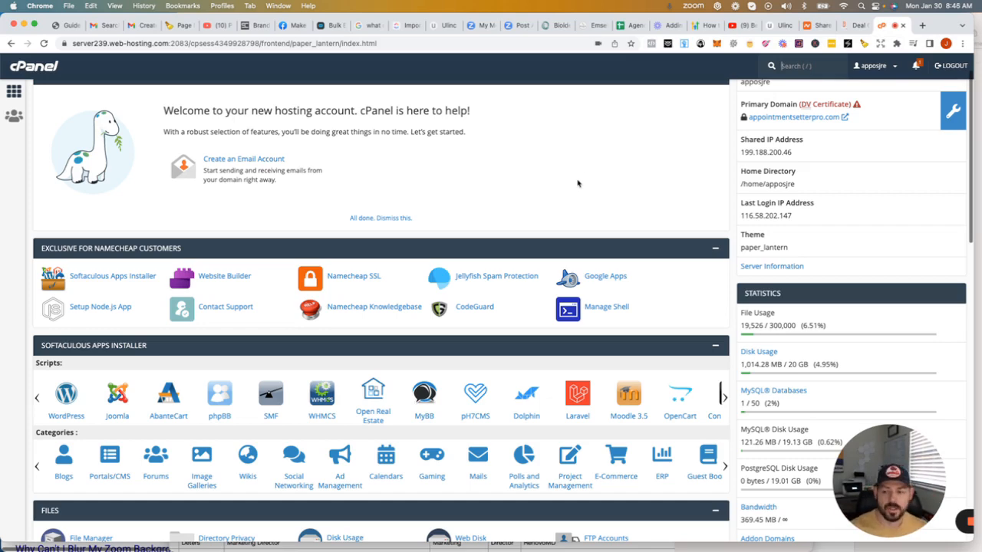
Scroll the cPanel home down to the Domains section to reach Zone Editor.
{"action": "scroll", "scroll_direction": "down", "scroll_amount": 3}
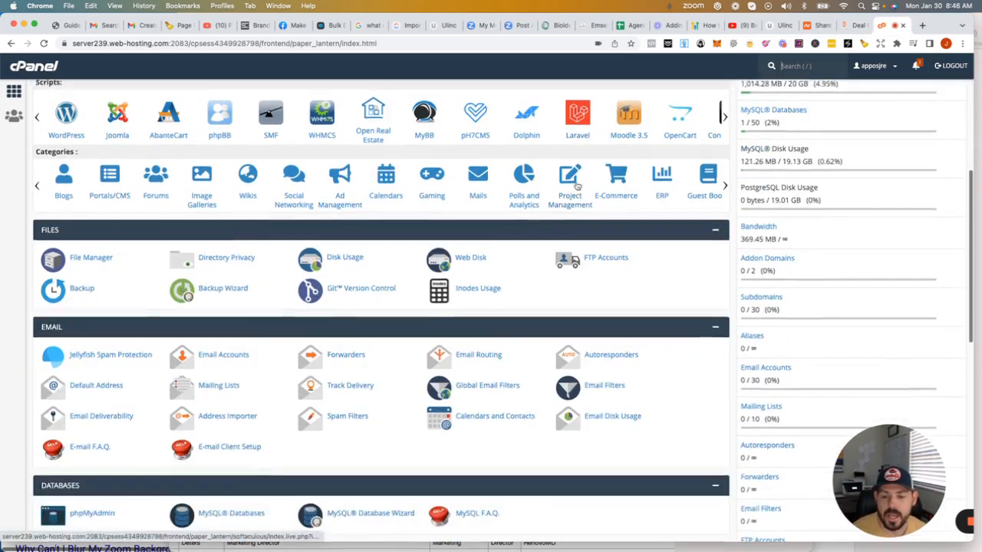
{"action": "scroll", "scroll_direction": "down", "scroll_amount": 3}
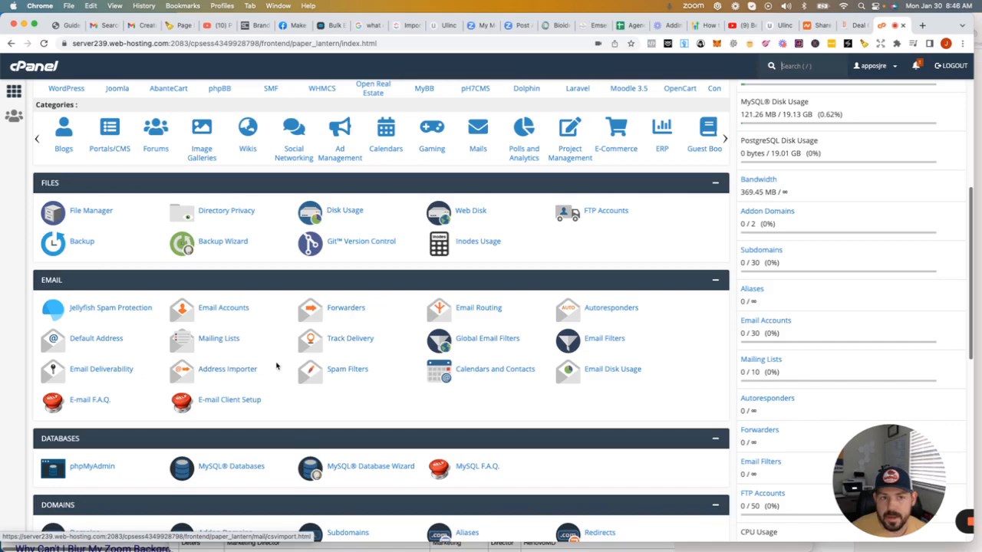
{"action": "scroll", "scroll_direction": "up", "scroll_amount": 3}
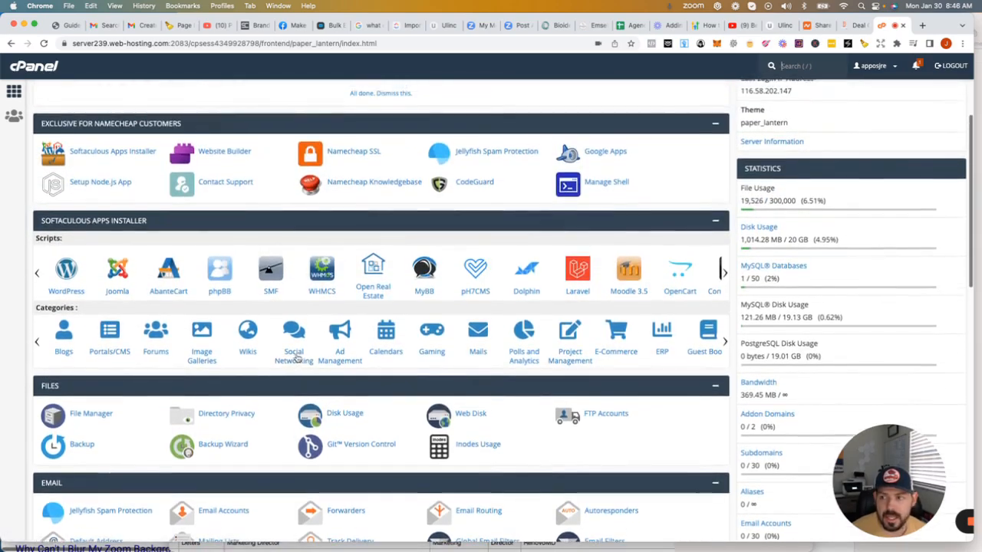
{"action": "scroll", "scroll_direction": "down", "scroll_amount": 3}
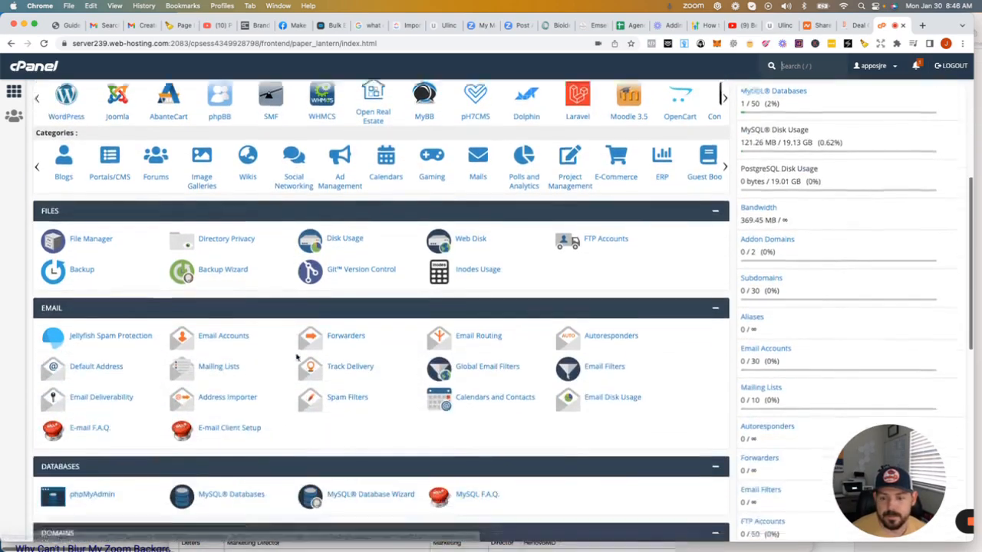
{"action": "scroll", "scroll_direction": "down", "scroll_amount": 3}
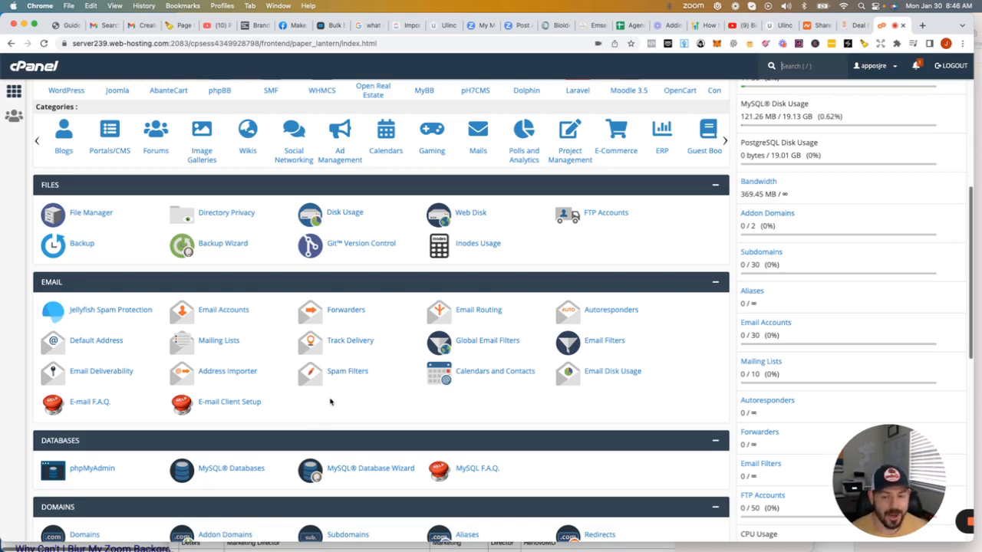
{"action": "mouse_move", "coordinate": [316, 398]}
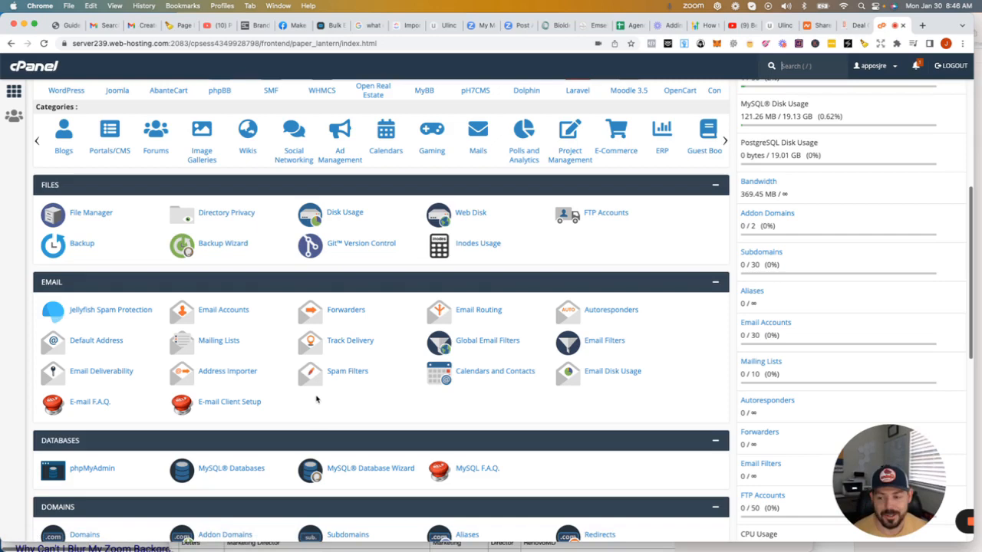
{"action": "scroll", "scroll_direction": "down", "scroll_amount": 3}
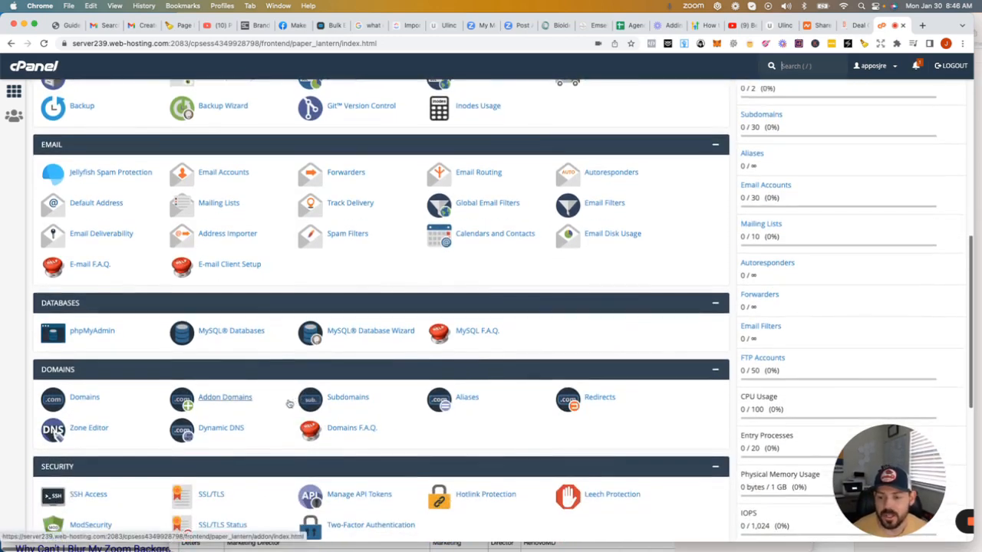
{"action": "mouse_move", "coordinate": [241, 420]}
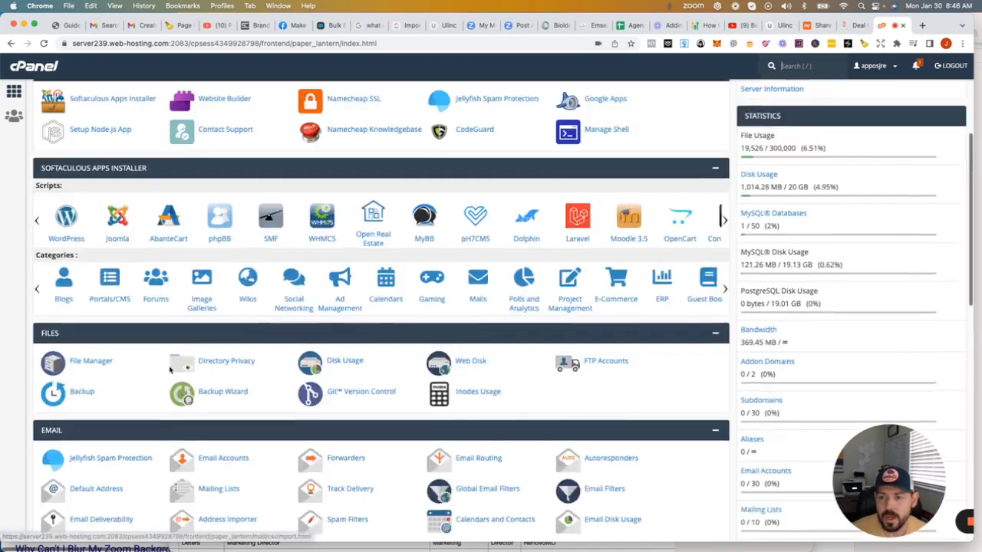
{"action": "scroll", "scroll_direction": "down", "scroll_amount": 3}
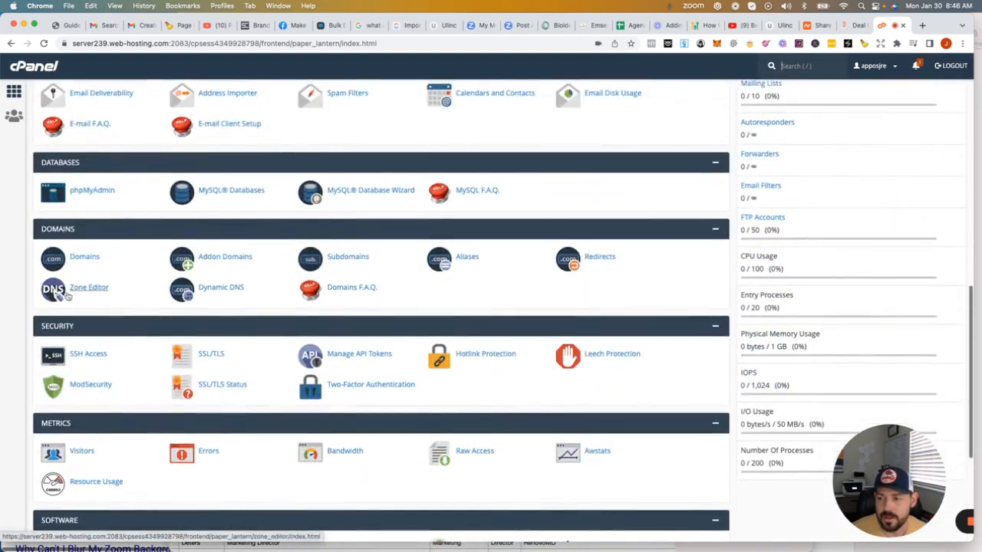
{"action": "scroll", "scroll_direction": "down", "scroll_amount": 3}
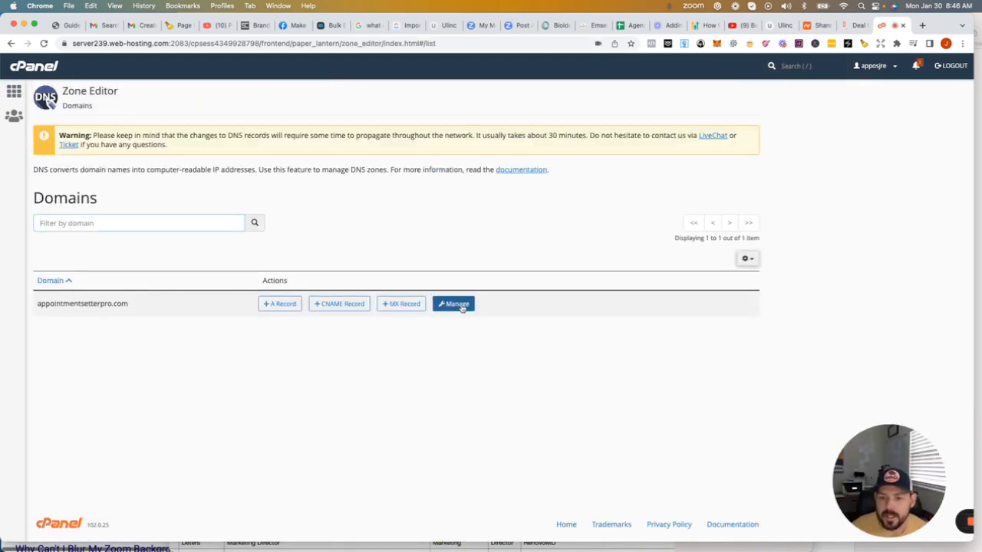
Open the appointmentsetterpro.com zone records and check the required SPF value in GoHighLevel.
{"action": "left_click", "coordinate": [452, 304]}
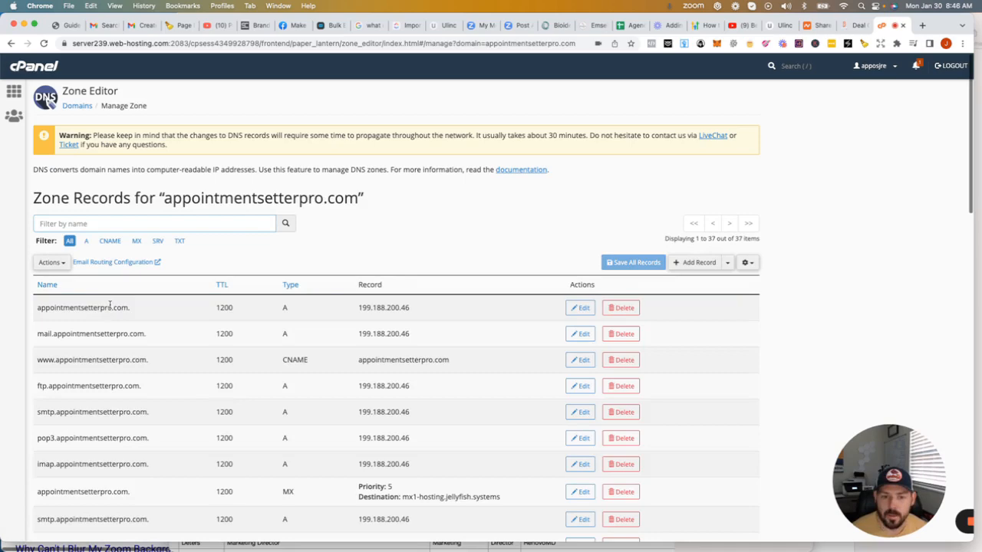
{"action": "mouse_move", "coordinate": [157, 340]}
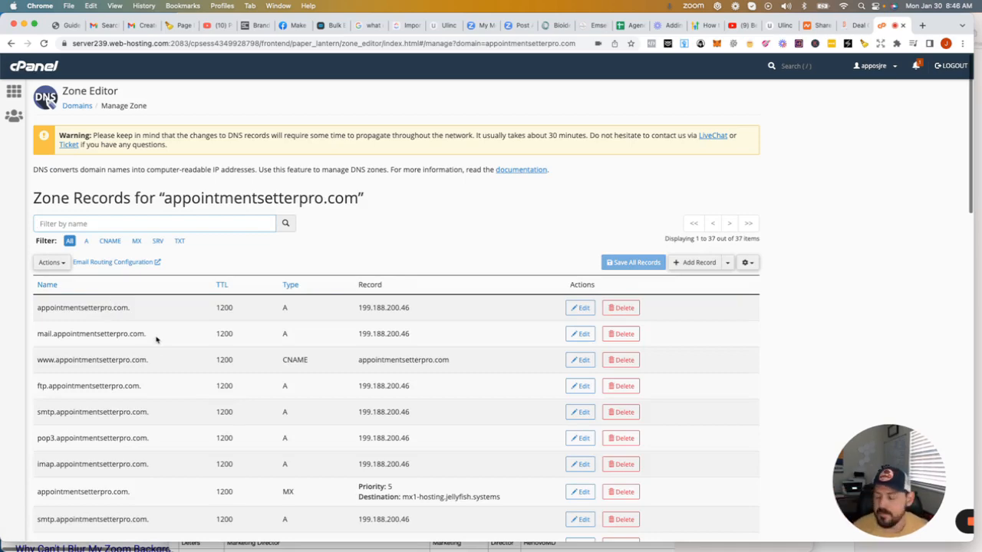
{"action": "scroll", "scroll_direction": "down", "scroll_amount": 3}
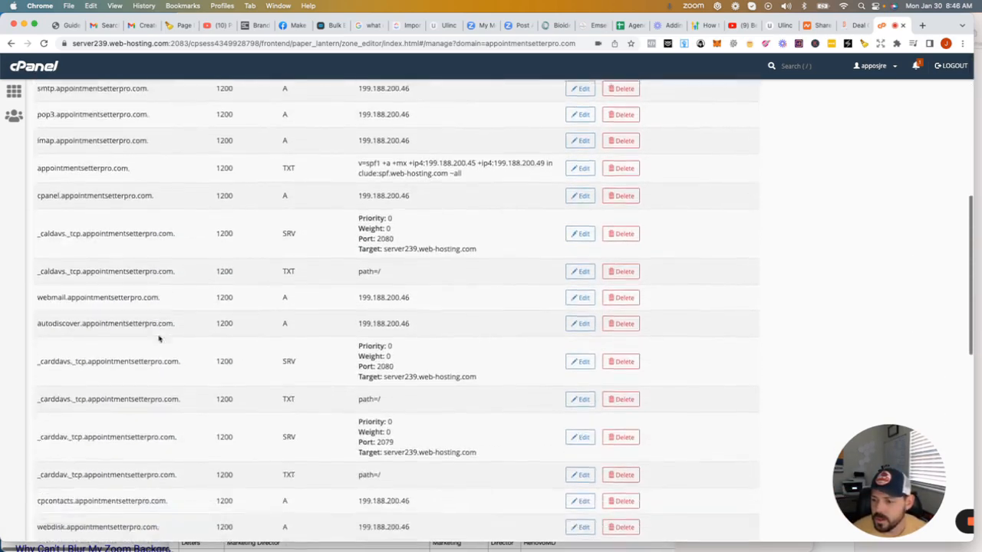
{"action": "scroll", "scroll_direction": "down", "scroll_amount": 3}
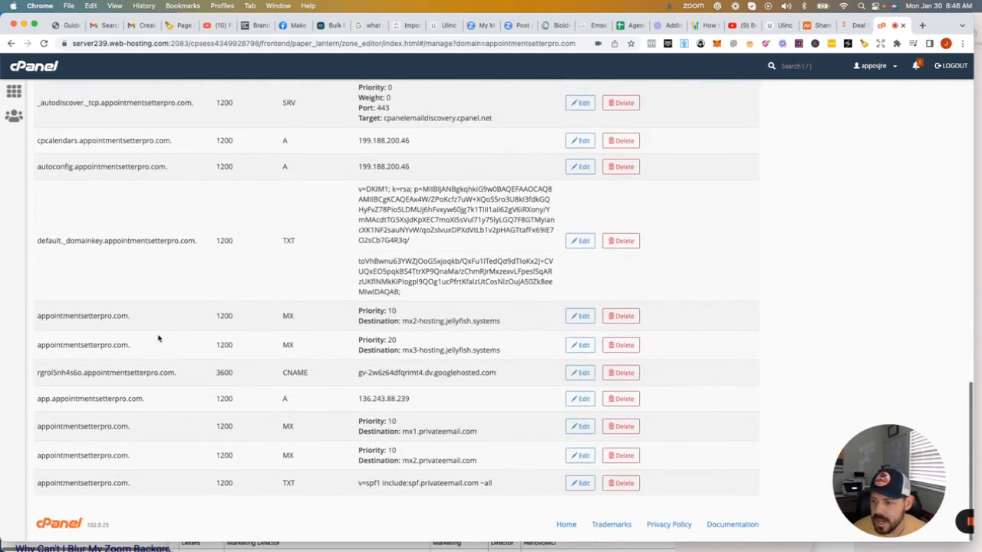
{"action": "scroll", "scroll_direction": "up", "scroll_amount": 3}
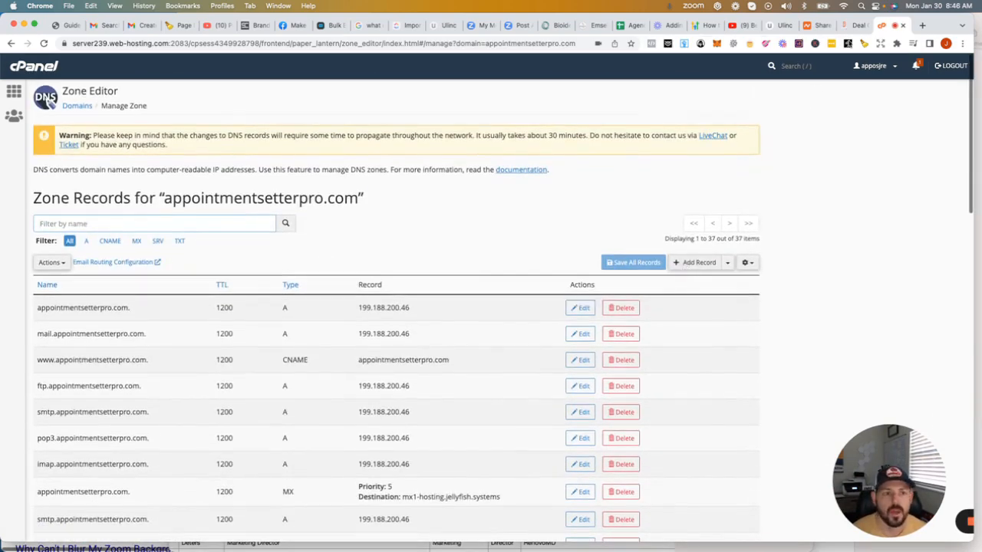
{"action": "left_click", "coordinate": [890, 25]}
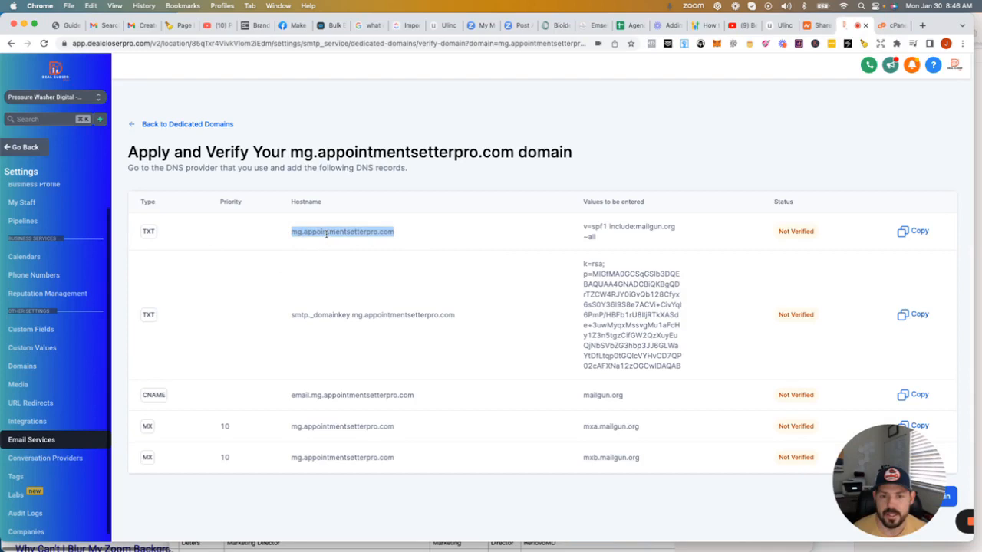
{"action": "left_click", "coordinate": [893, 24]}
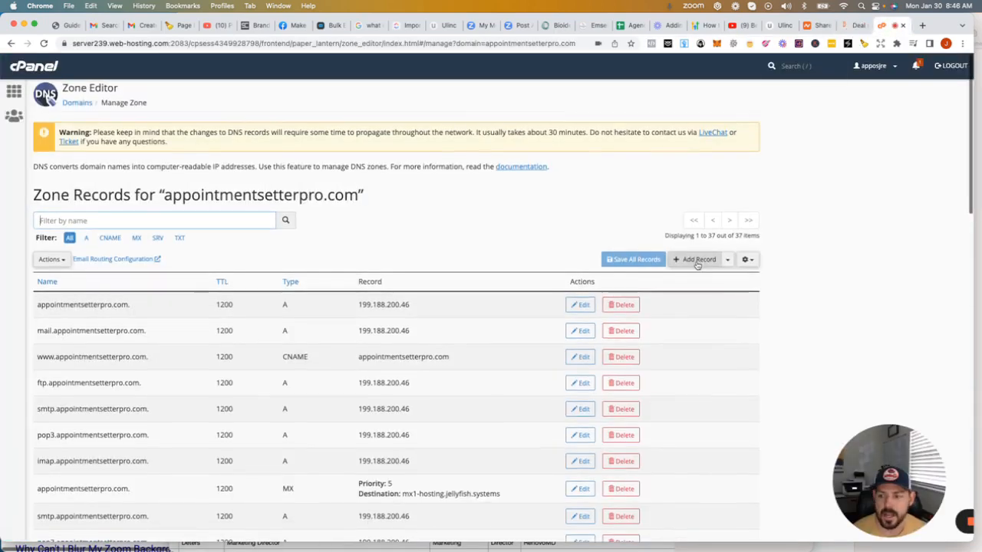
Save a TXT record for mg.appointmentsetterpro.com with value v=spf1 include:mailgun.org -all.
{"action": "left_click", "coordinate": [695, 258]}
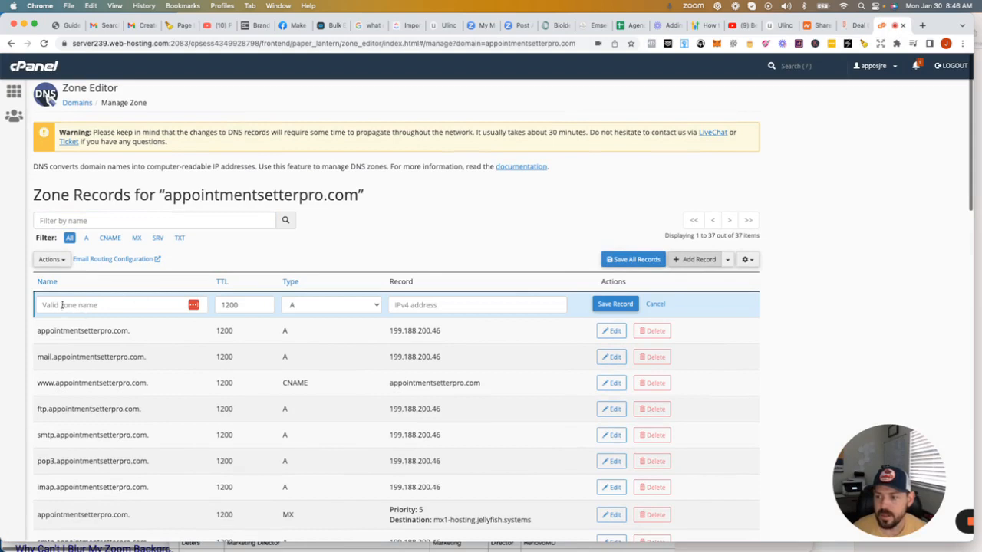
{"action": "type", "text": "mg.appointmentsetterpro.com"}
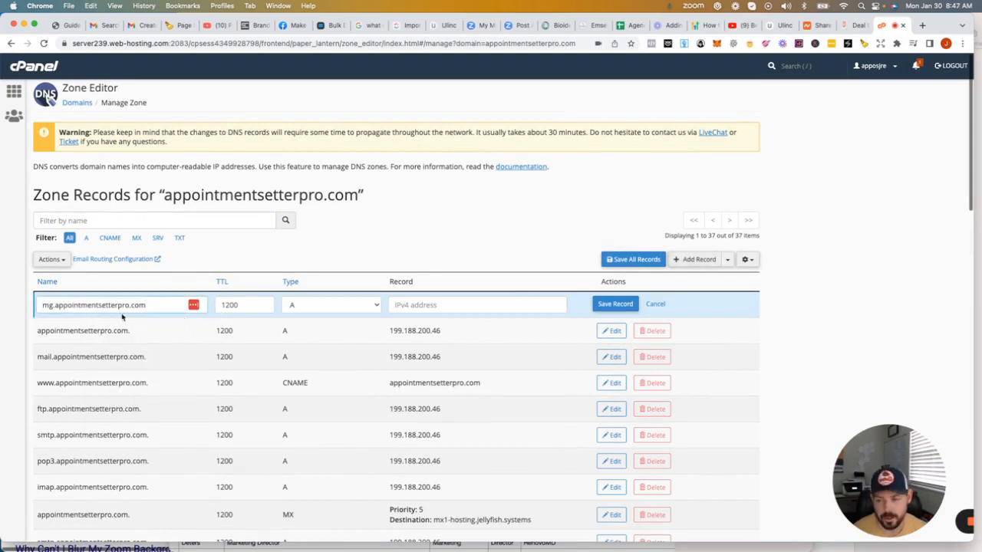
{"action": "left_click", "coordinate": [330, 304]}
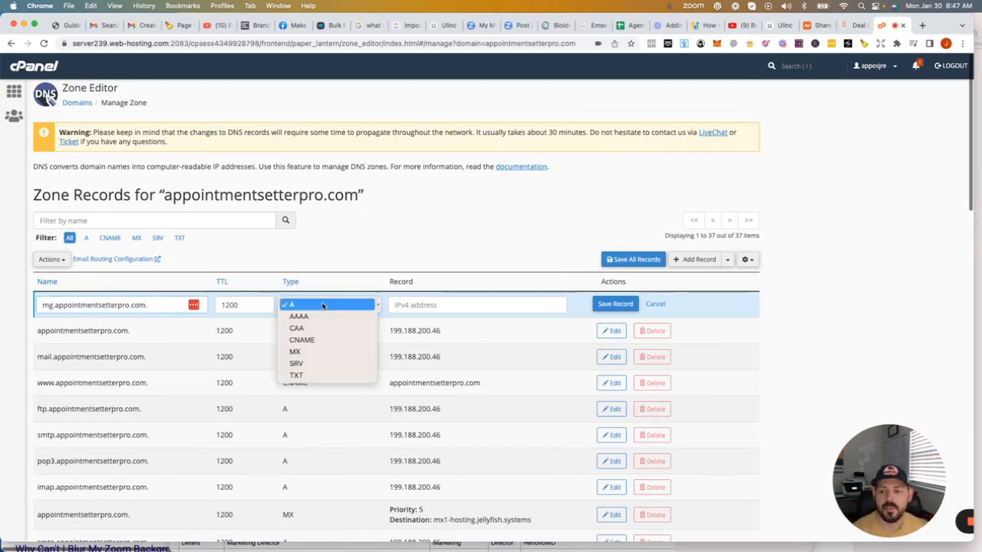
{"action": "left_click", "coordinate": [296, 374]}
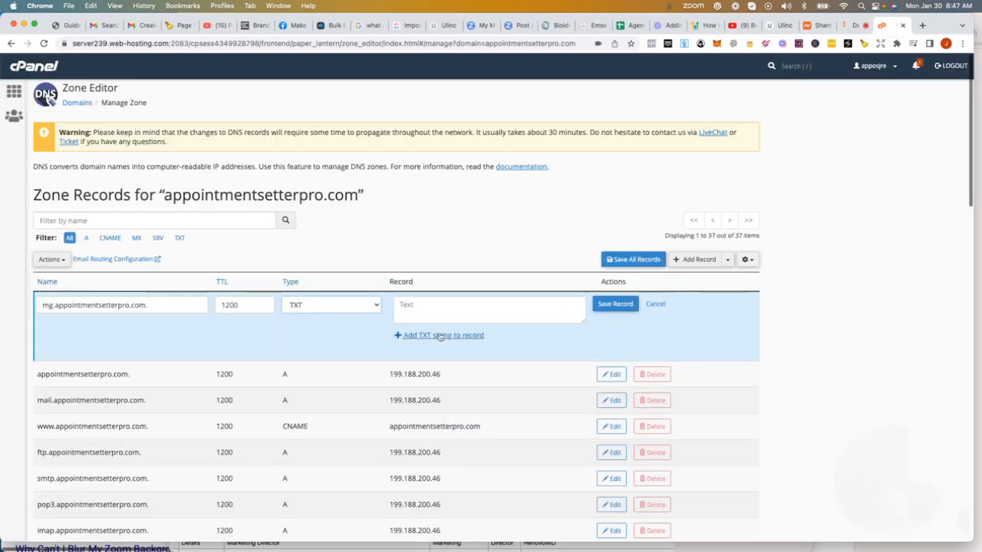
{"action": "type", "text": "v=spf1 include:mailgun.org -all"}
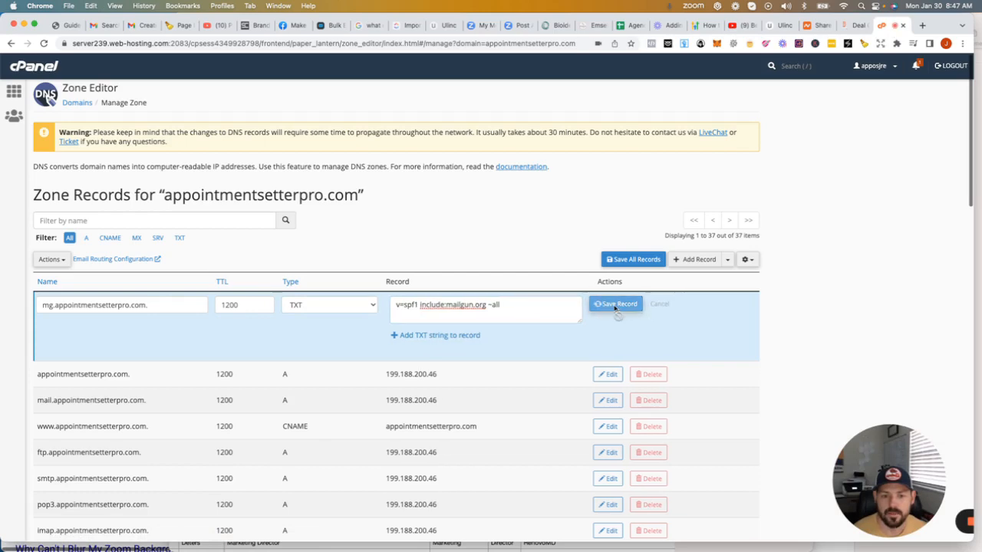
{"action": "left_click", "coordinate": [614, 303]}
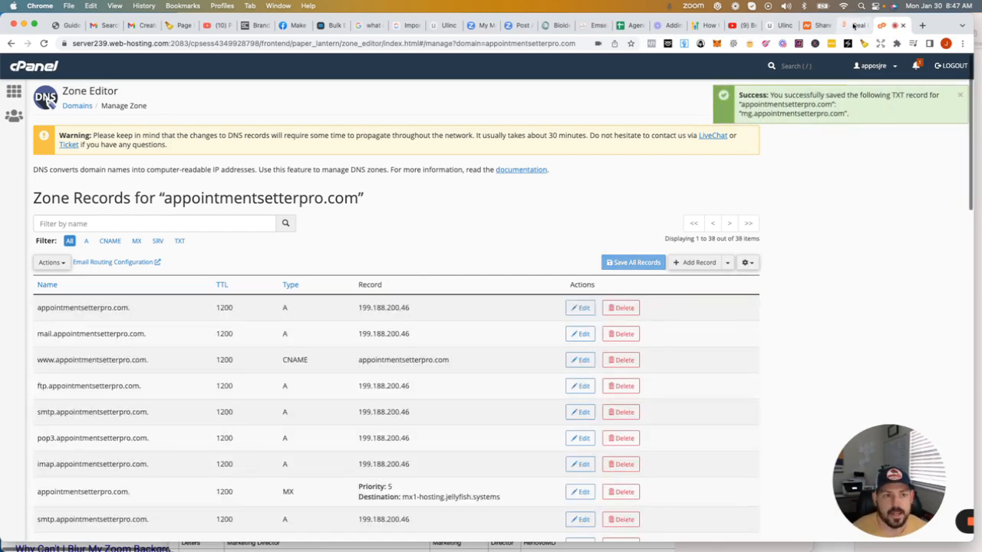
Save the smtp._domainkey TXT record and a CNAME email.mg.appointmentsetterpro.com pointing to mailgun.org.
{"action": "left_click", "coordinate": [890, 24]}
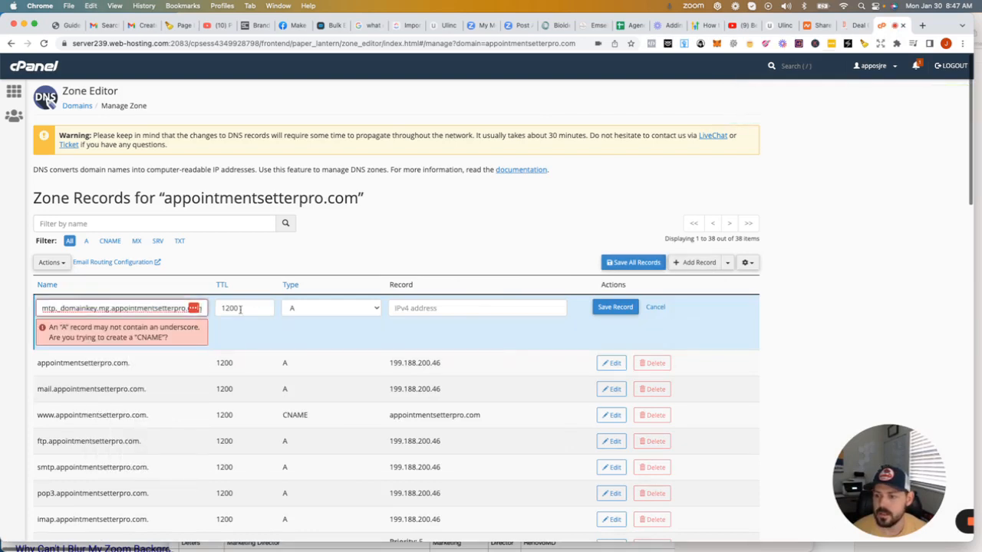
{"action": "left_click", "coordinate": [331, 307]}
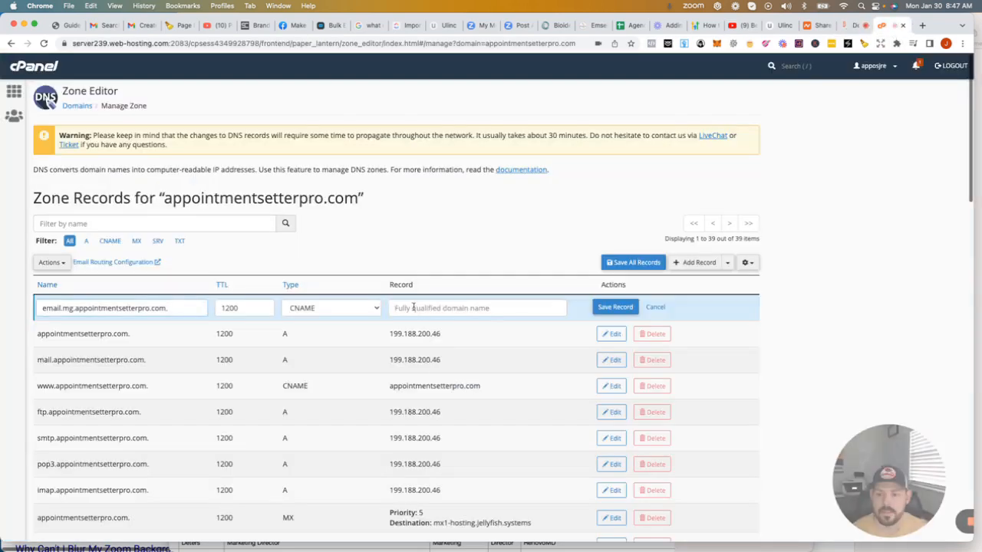
{"action": "type", "text": "mailgun.org"}
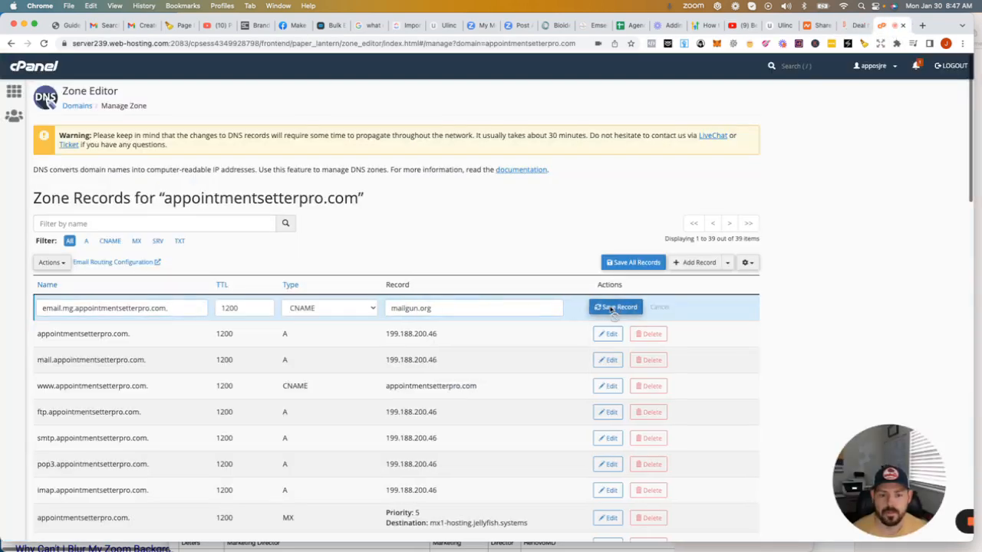
{"action": "left_click", "coordinate": [617, 307]}
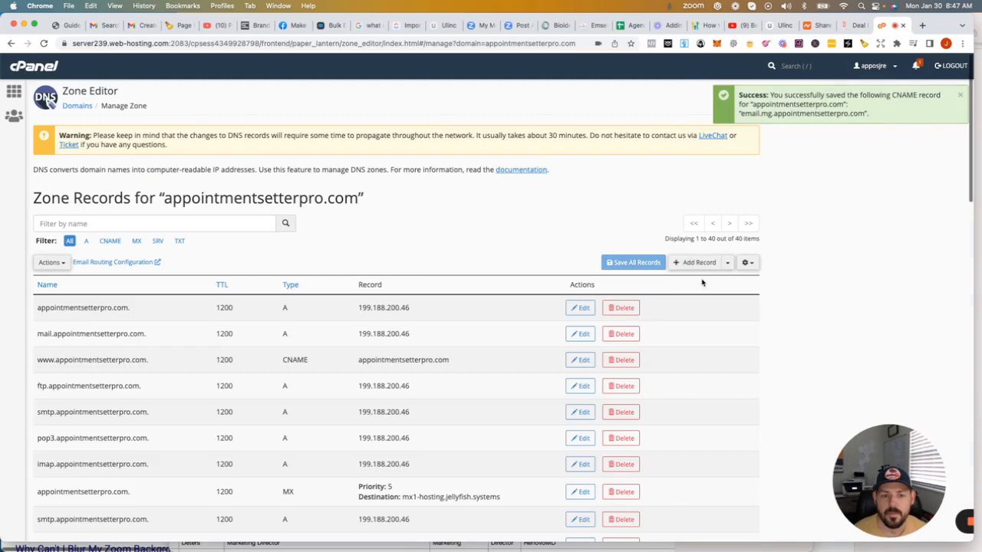
{"action": "left_click", "coordinate": [847, 25]}
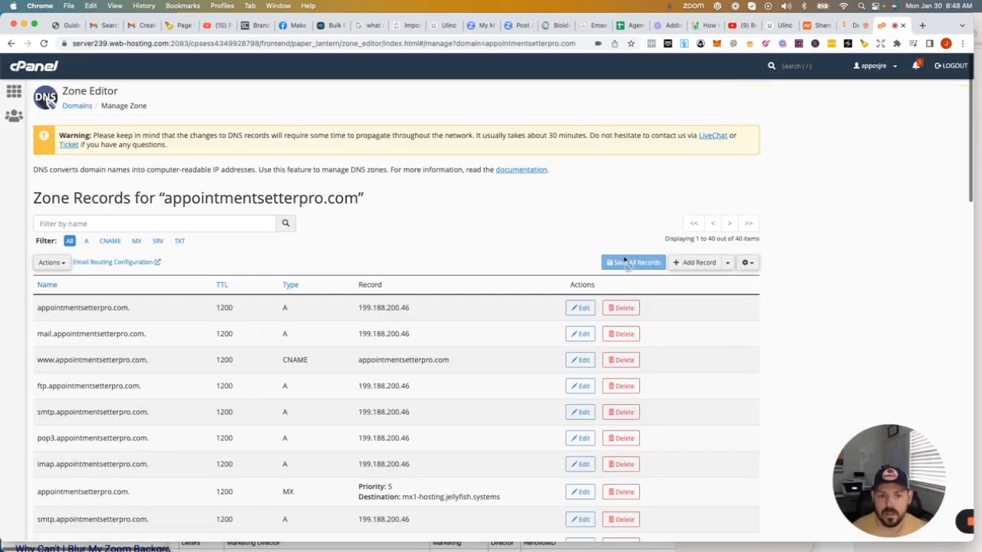
Save an MX record for mg.appointmentsetterpro.com with priority 10 and destination mxa.mailgun.org.
{"action": "left_click", "coordinate": [693, 261]}
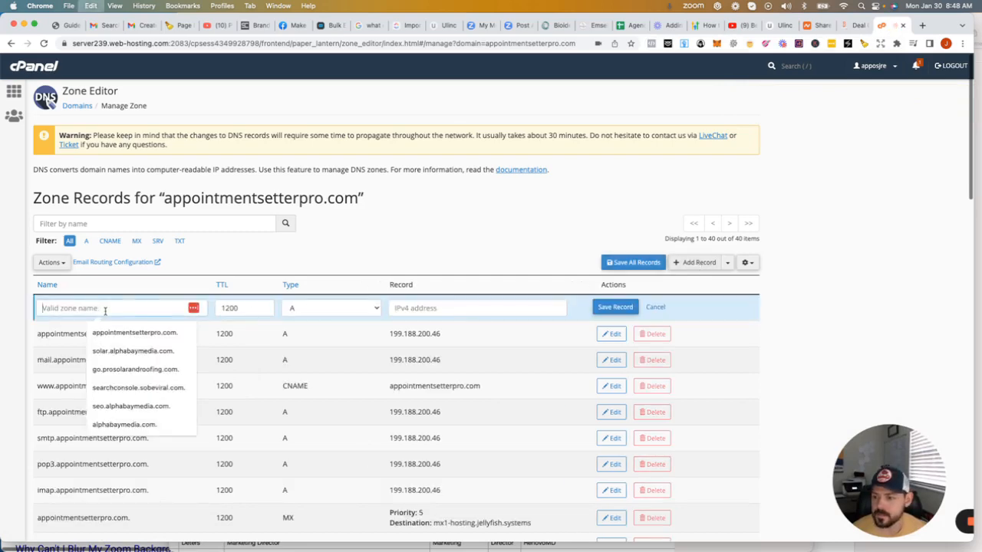
{"action": "type", "text": "mg.appointmentsetterpro.com."}
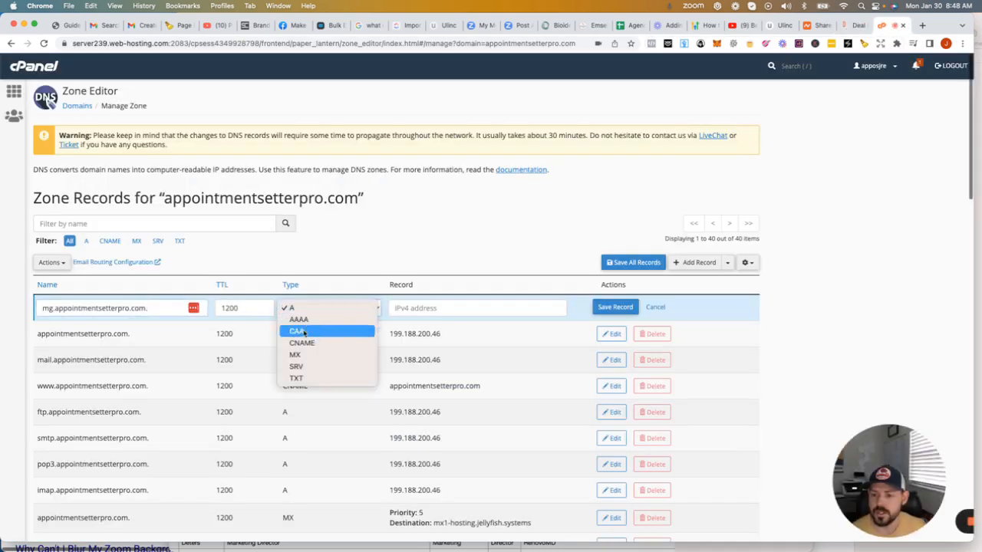
{"action": "left_click", "coordinate": [294, 354]}
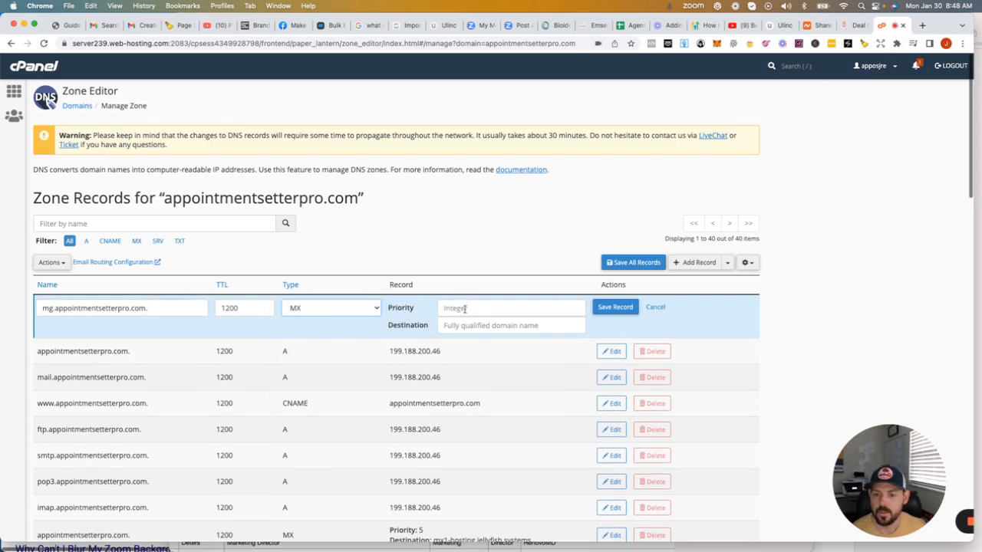
{"action": "type", "text": "mxa.mailgun.org"}
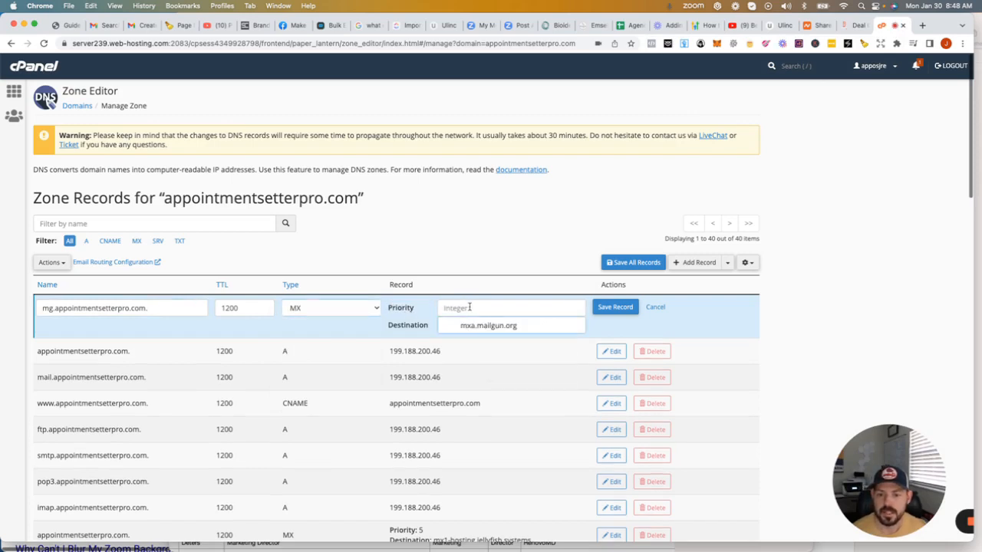
{"action": "type", "text": "10"}
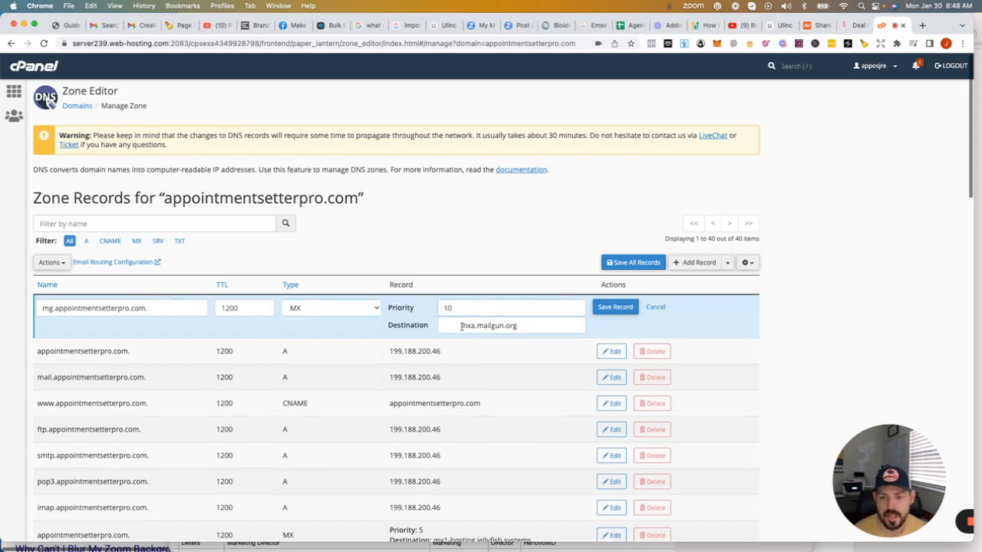
{"action": "type", "text": "mxa.mailgun.org"}
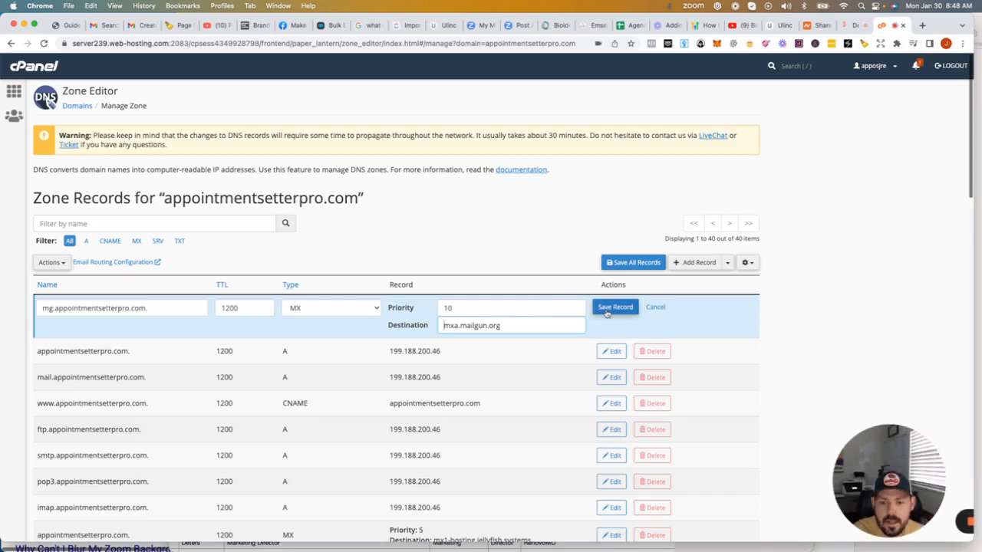
{"action": "left_click", "coordinate": [613, 307]}
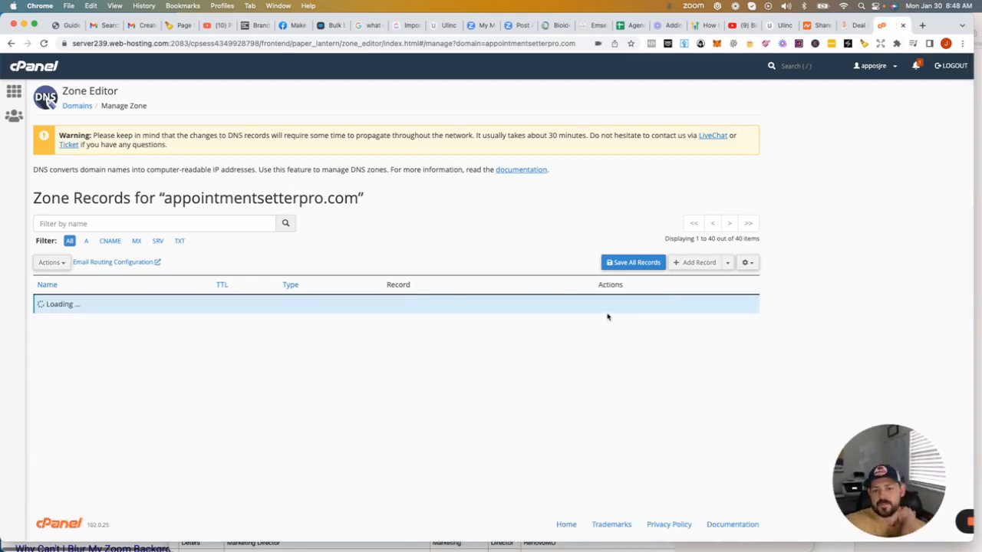
{"action": "left_click", "coordinate": [856, 24]}
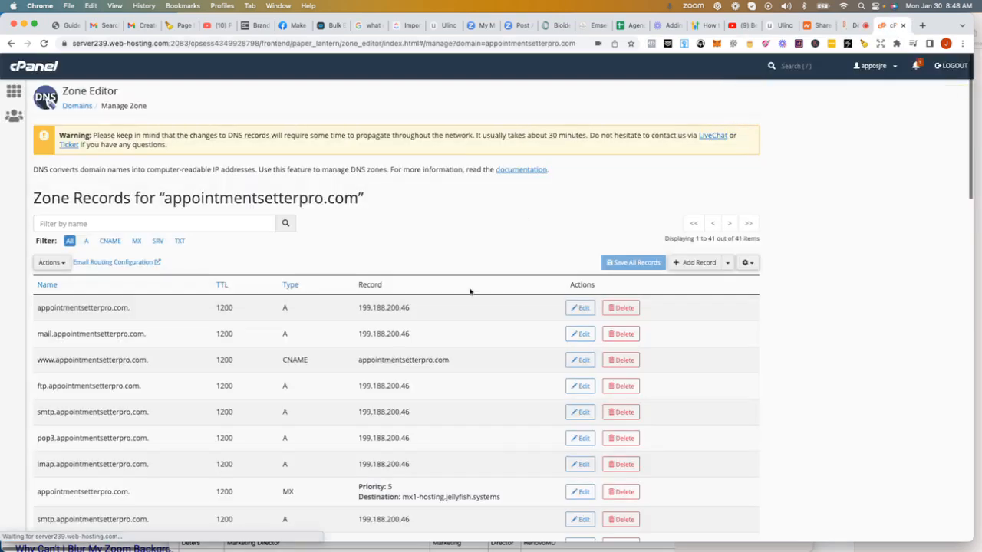
Save a second MX record for mg.appointmentsetterpro.com with priority 10 pointing to mxb.mailgun.org.
{"action": "left_click", "coordinate": [696, 261]}
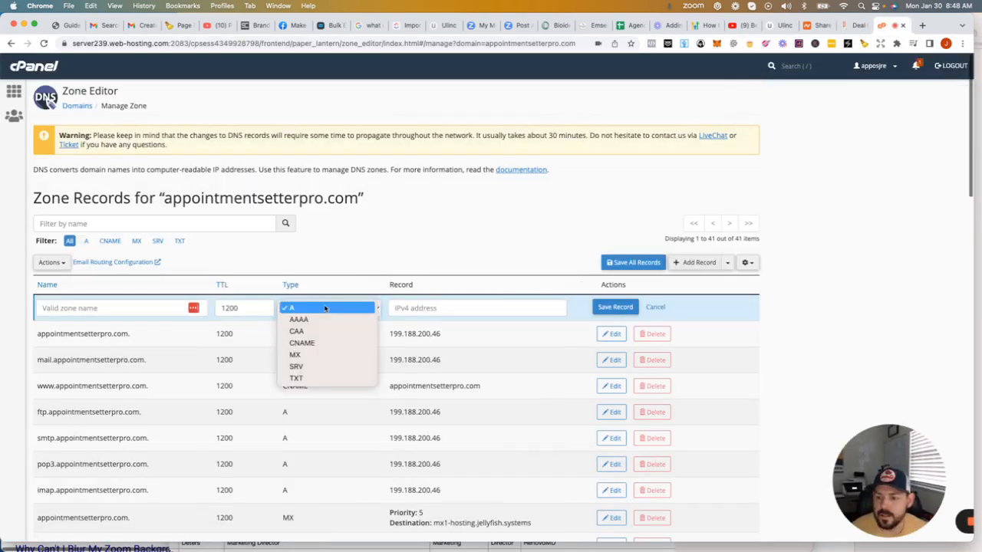
{"action": "left_click", "coordinate": [294, 355]}
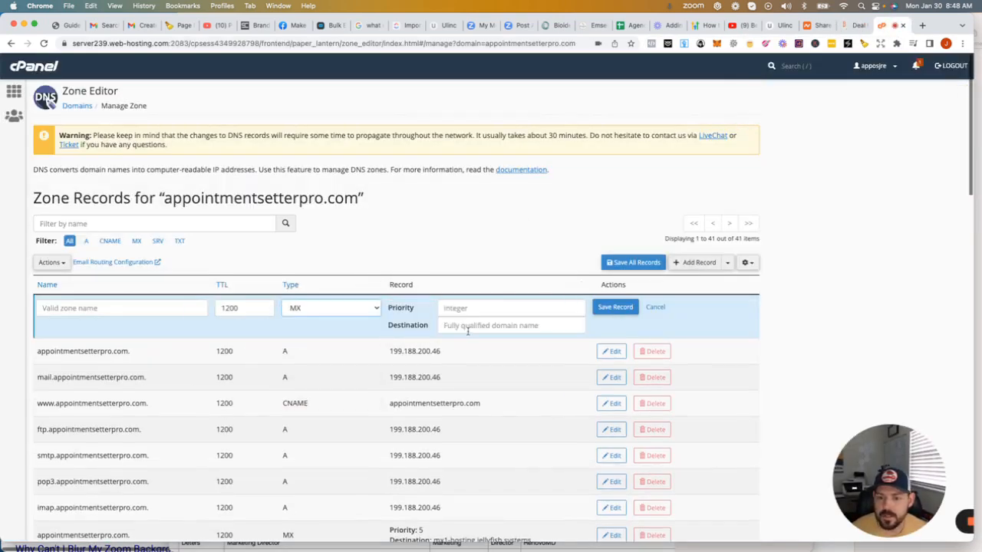
{"action": "type", "text": "mxb.mailgun.org"}
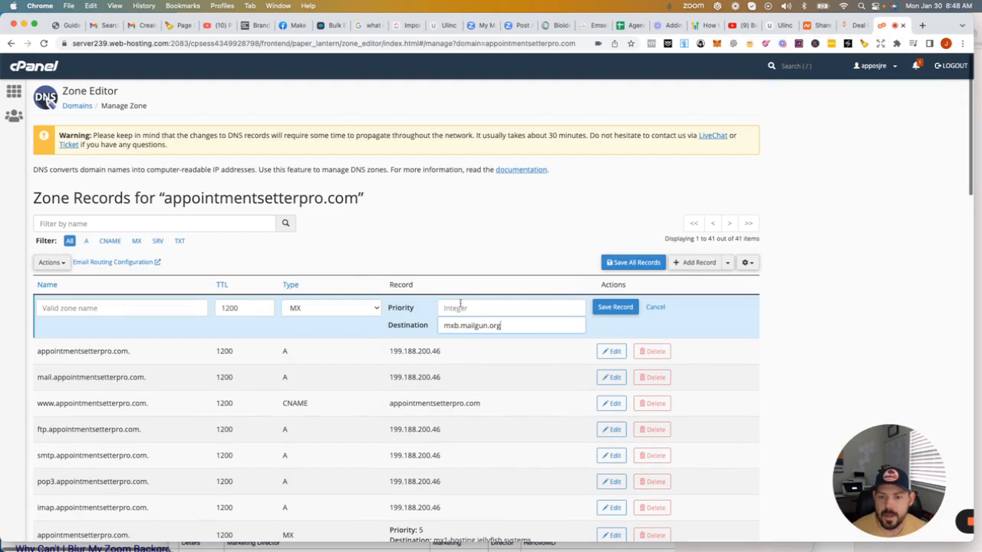
{"action": "type", "text": "10"}
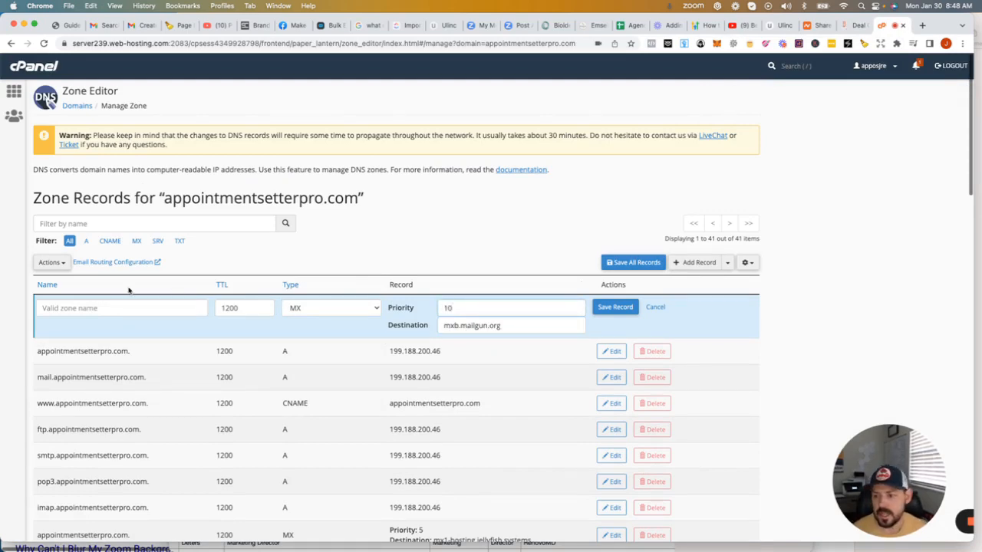
{"action": "left_click", "coordinate": [853, 24]}
{"action": "type", "text": "mg.appointmentsetterpro.com."}
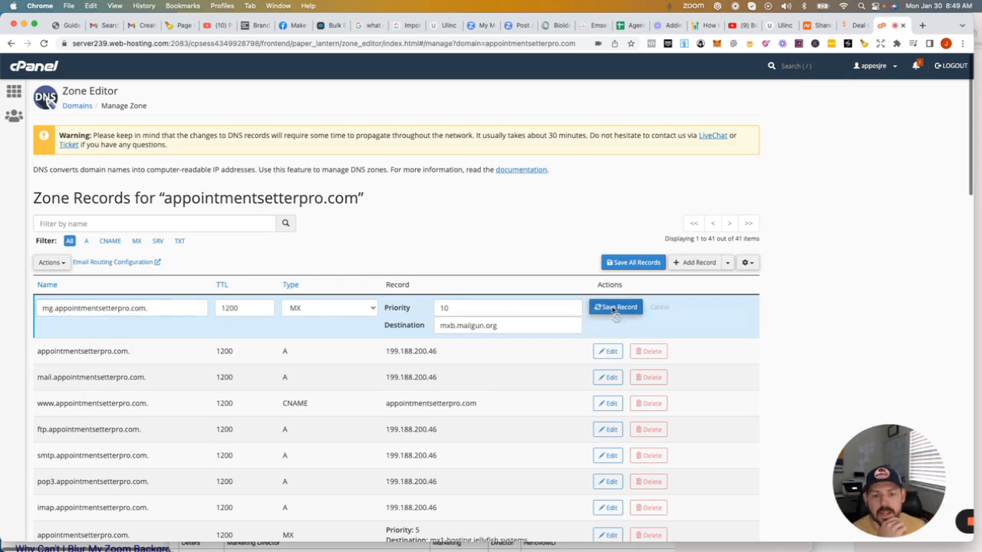
{"action": "left_click", "coordinate": [615, 307]}
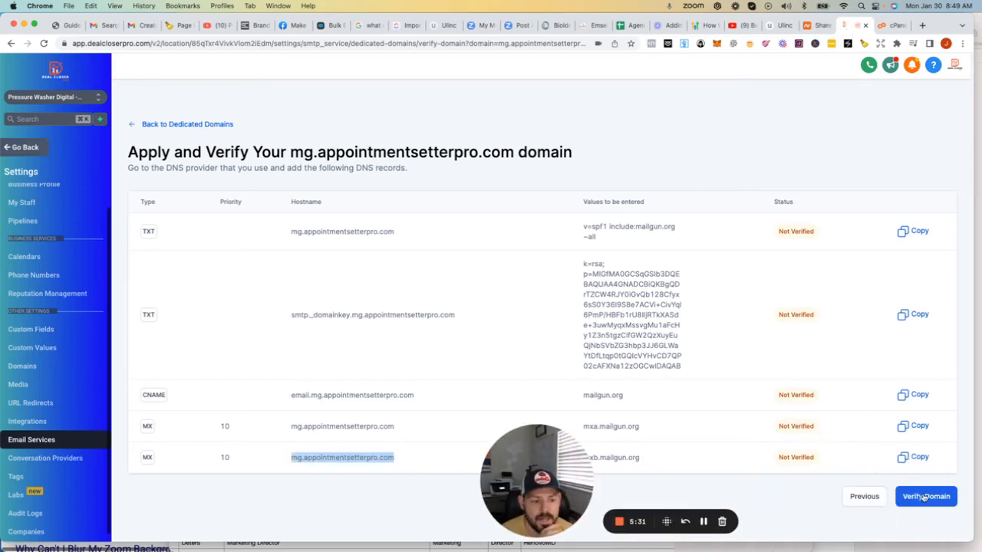
Verify the domain, finding four records verified and the SPF TXT record still unverified.
{"action": "left_click", "coordinate": [925, 497]}
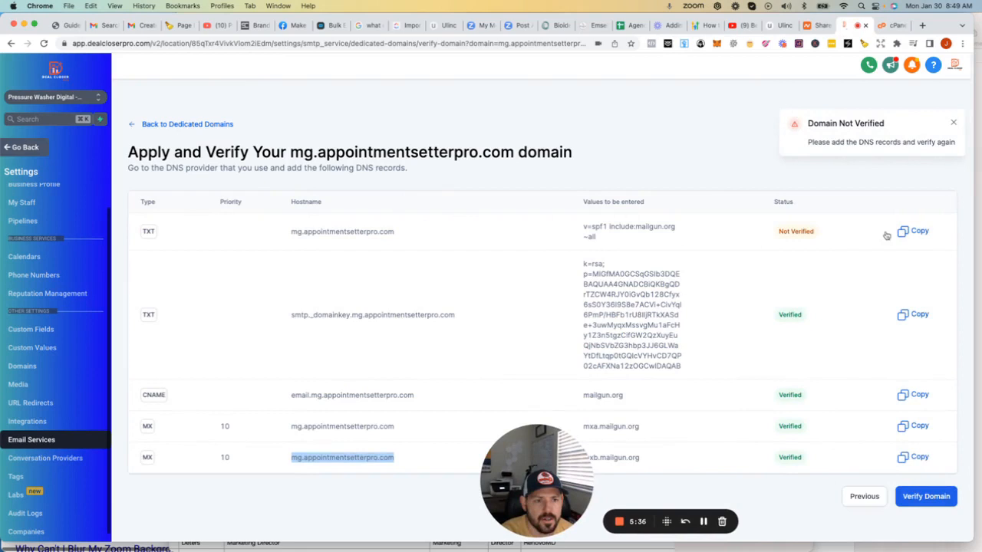
{"action": "mouse_move", "coordinate": [601, 244]}
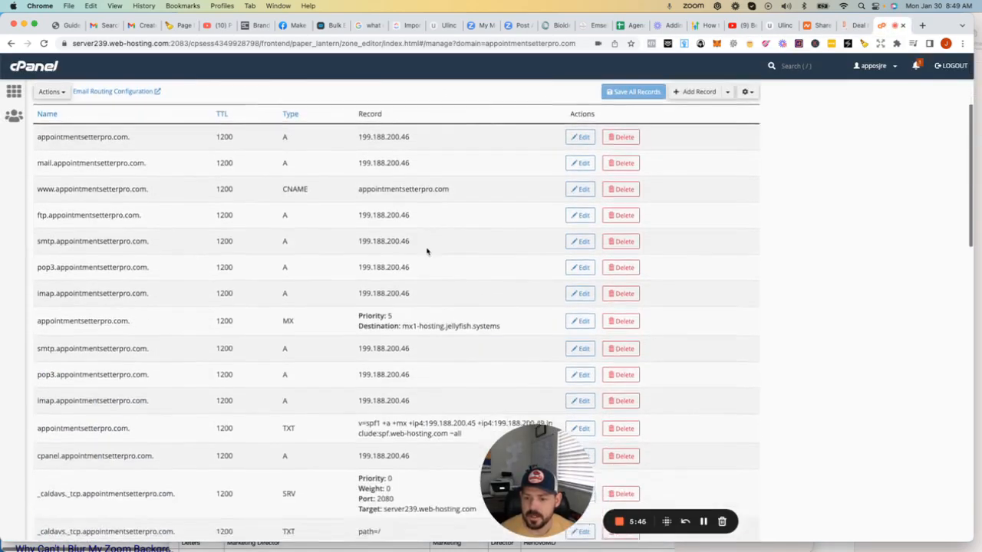
Re-save the mg.appointmentsetterpro.com SPF TXT record as v=spf1 include:mailgun.org ~all.
{"action": "scroll", "scroll_direction": "down", "scroll_amount": 3}
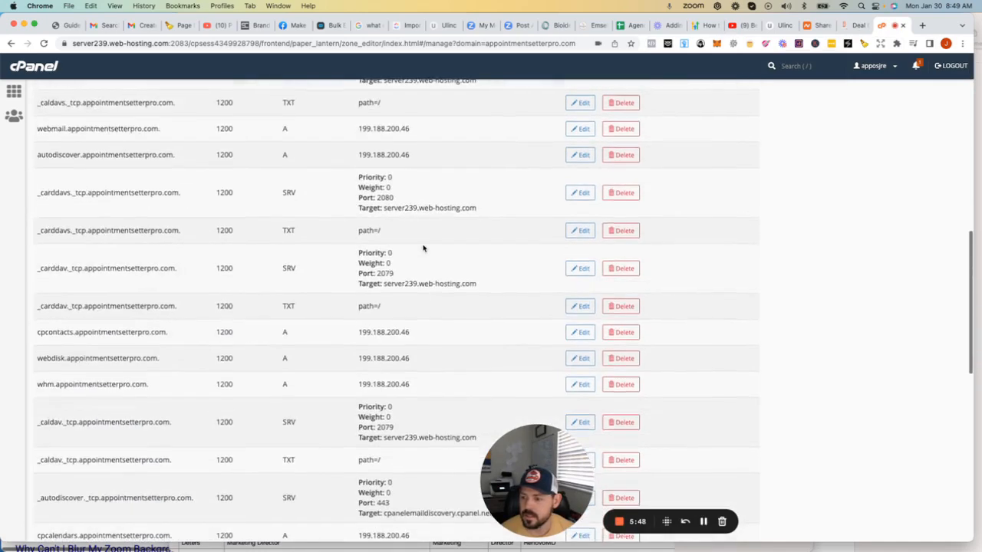
{"action": "scroll", "scroll_direction": "down", "scroll_amount": 3}
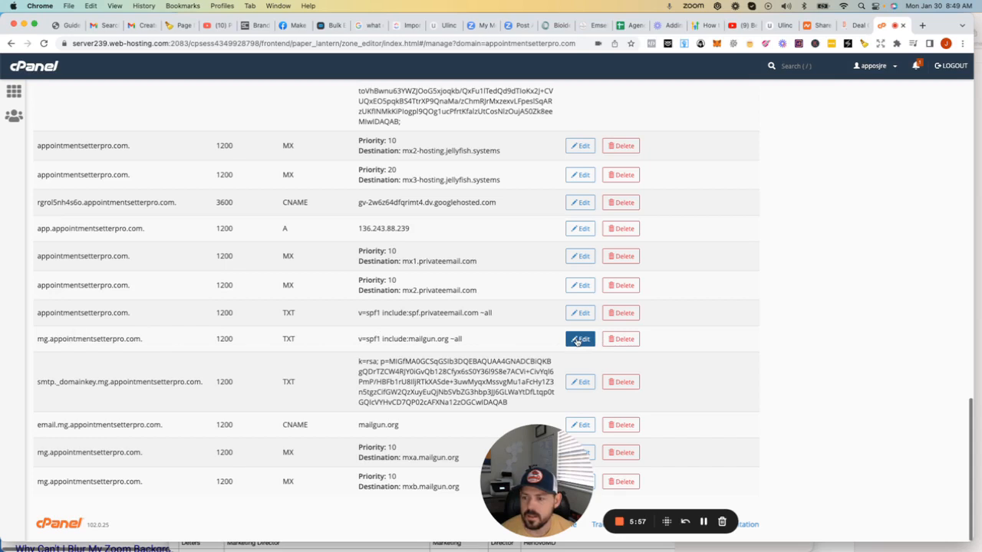
{"action": "left_click", "coordinate": [580, 339]}
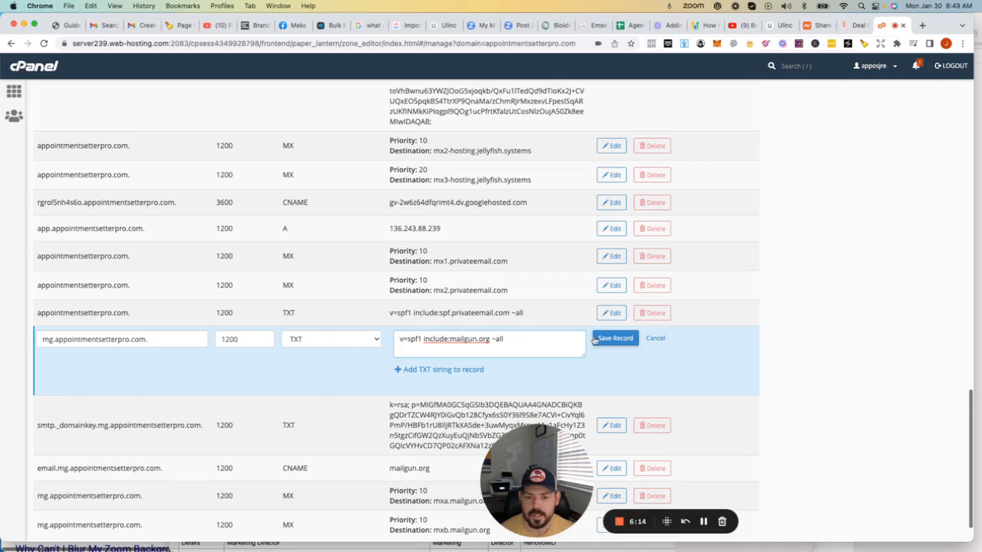
{"action": "left_click", "coordinate": [614, 339]}
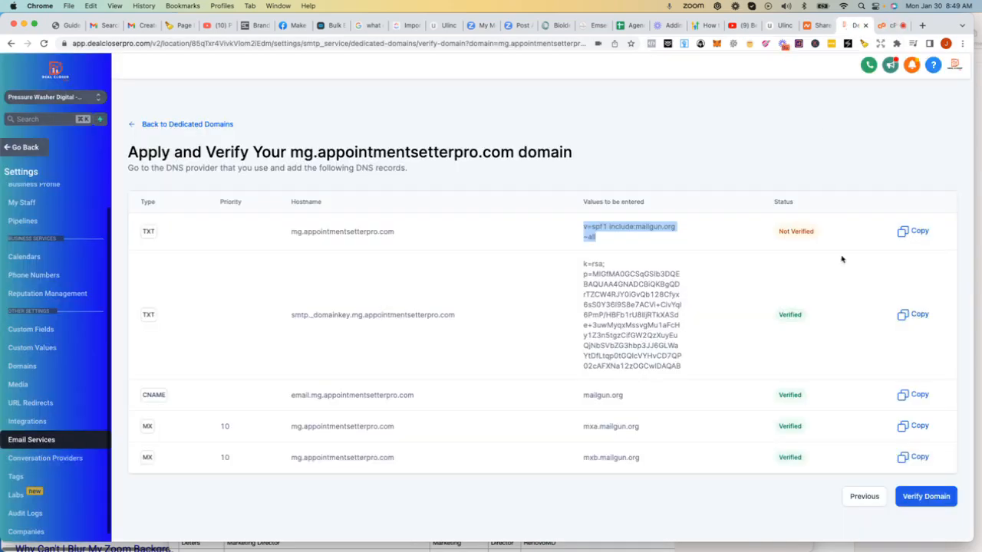
Re-run Verify Domain so mg.appointmentsetterpro.com shows Active with SSL Pending.
{"action": "left_click", "coordinate": [927, 497]}
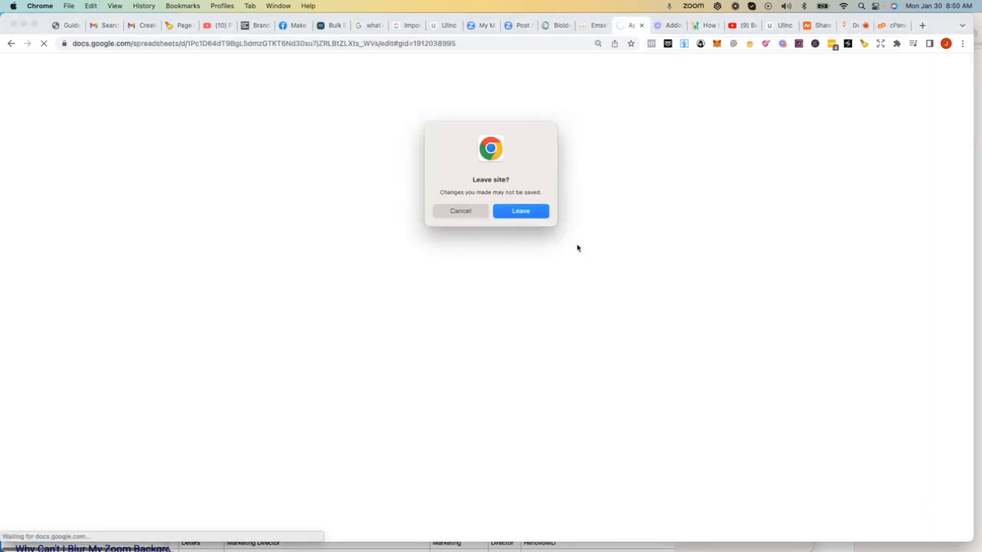
{"action": "left_click", "coordinate": [520, 212]}
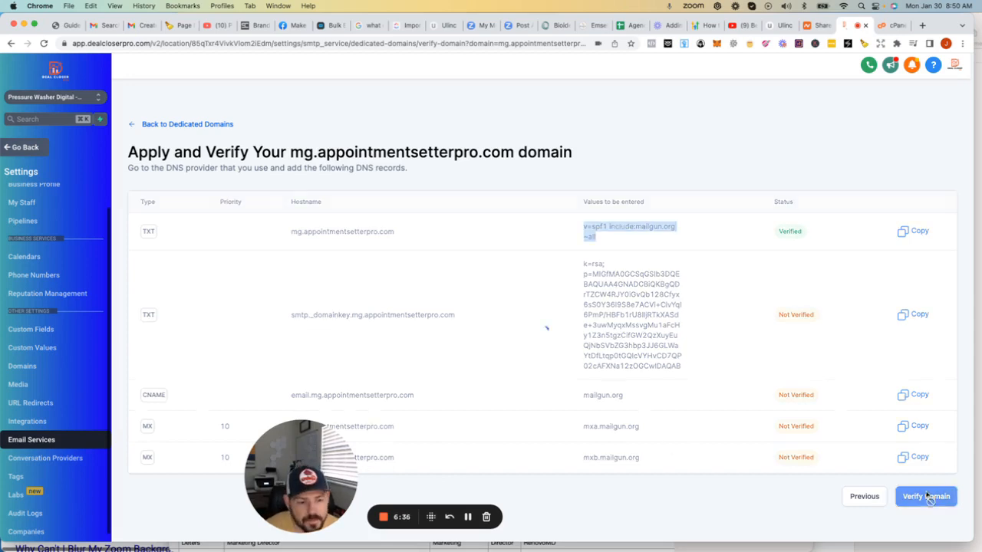
{"action": "left_click", "coordinate": [926, 497]}
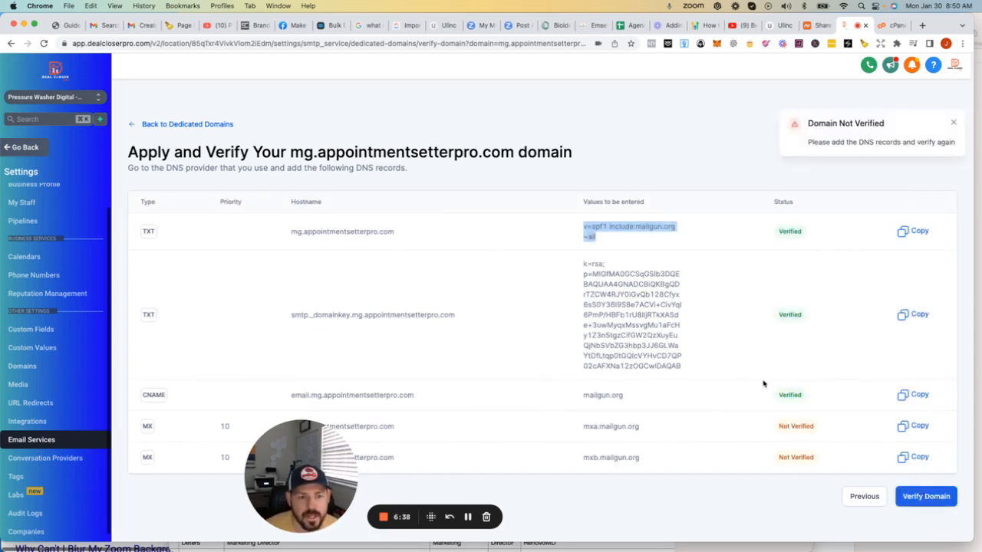
{"action": "mouse_move", "coordinate": [792, 324]}
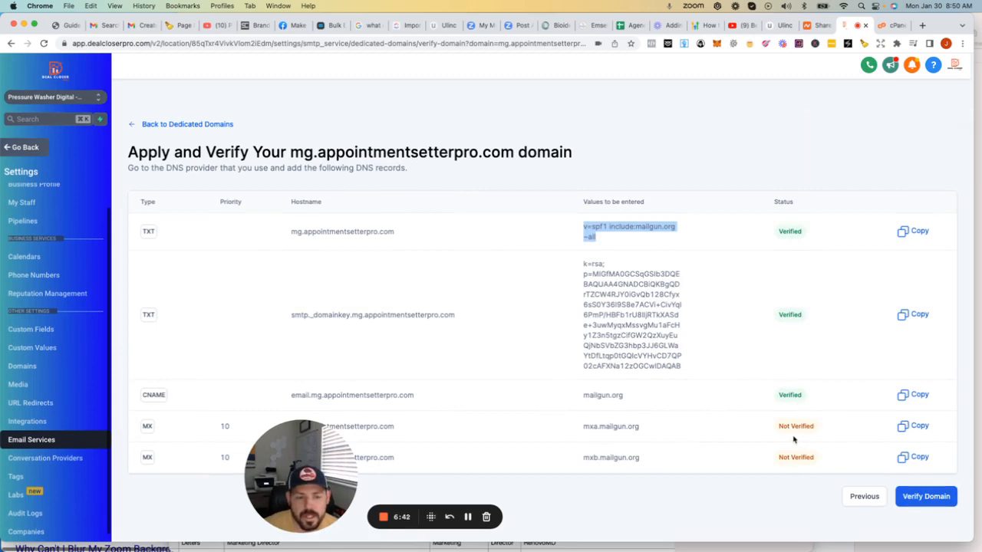
{"action": "mouse_move", "coordinate": [790, 387]}
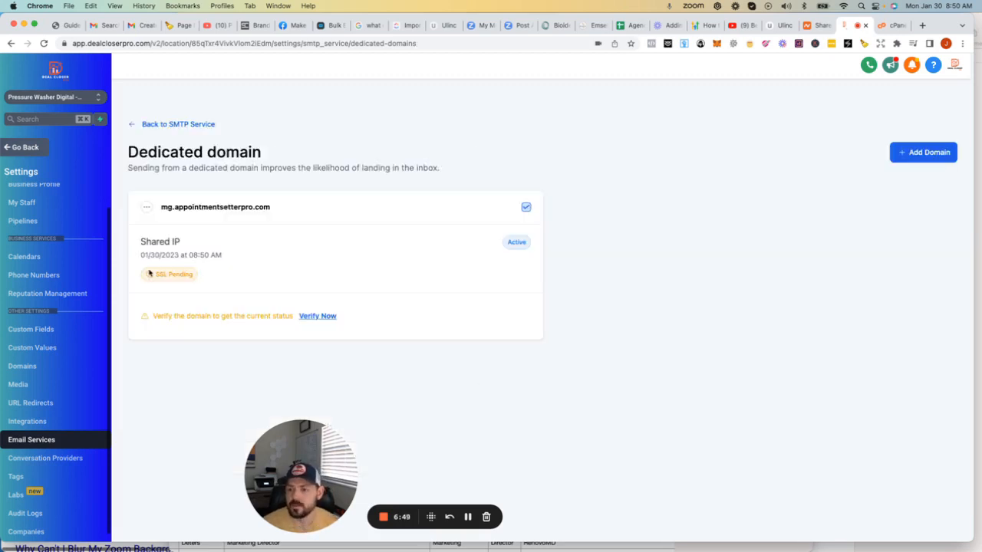
{"action": "mouse_move", "coordinate": [264, 331]}
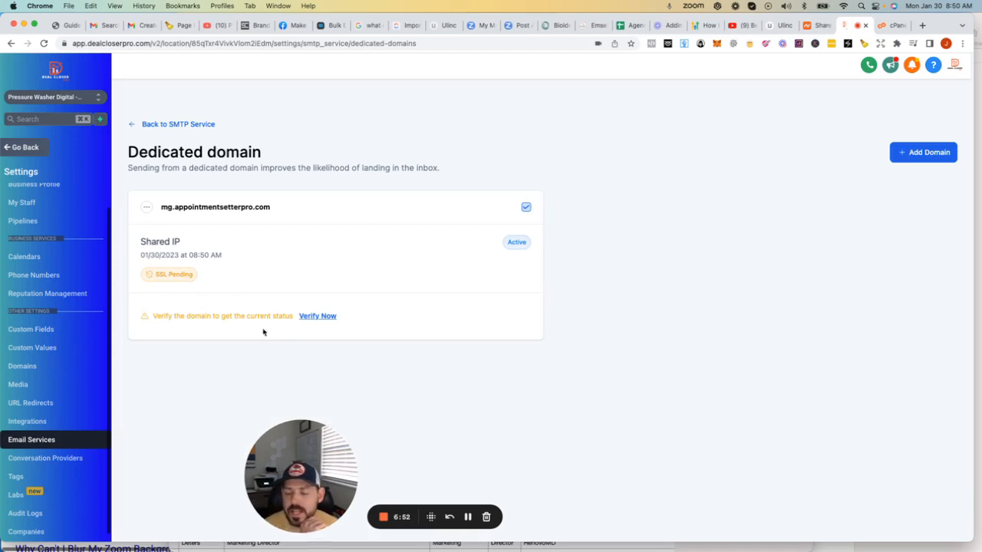
{"action": "mouse_move", "coordinate": [285, 343]}
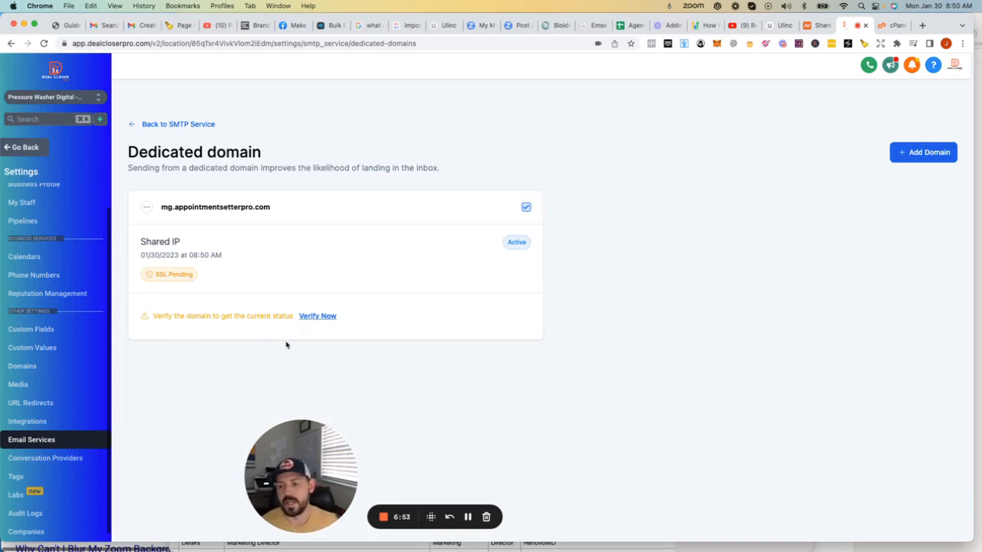
{"action": "mouse_move", "coordinate": [325, 378]}
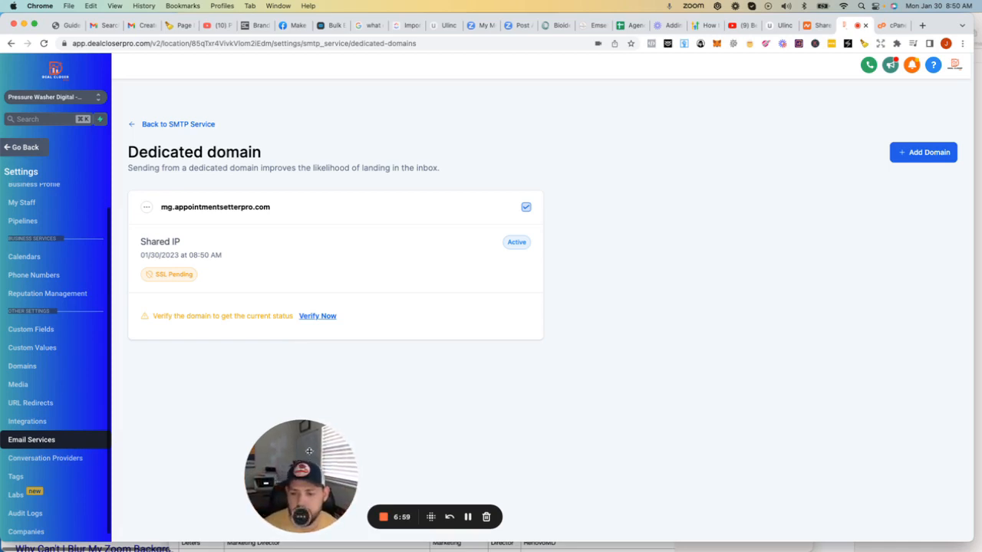
{"action": "left_click_drag", "start_coordinate": [300, 475], "coordinate": [750, 475]}
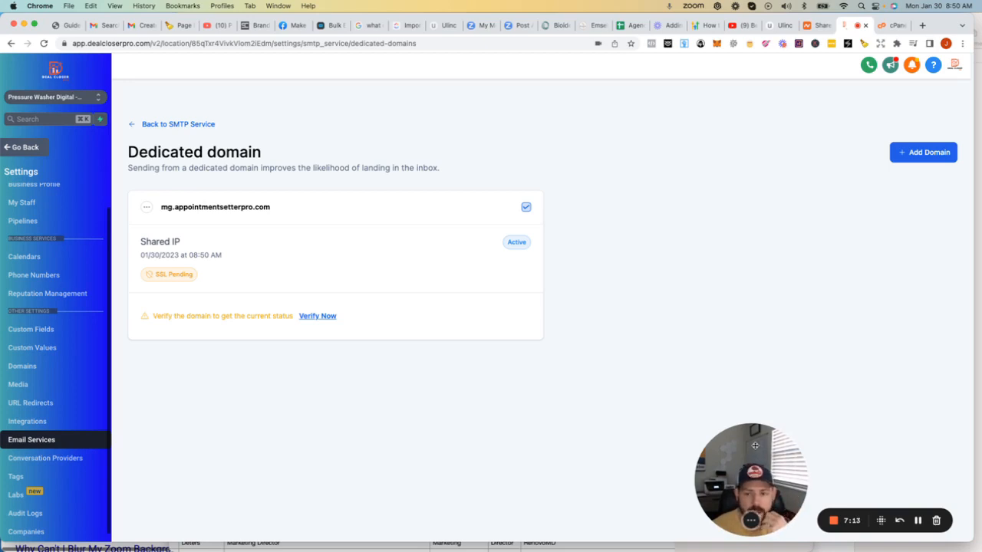
{"action": "mouse_move", "coordinate": [718, 443]}
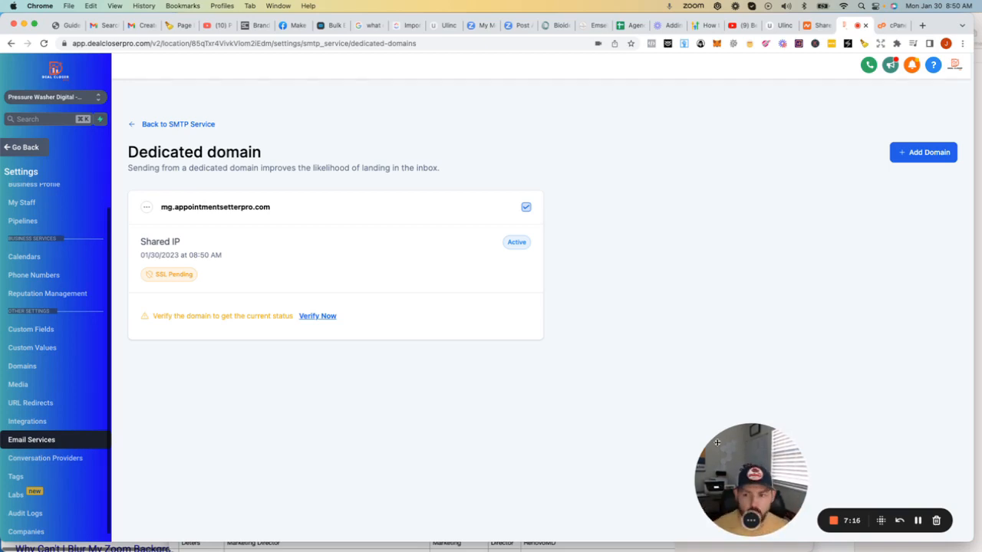
{"action": "mouse_move", "coordinate": [221, 323]}
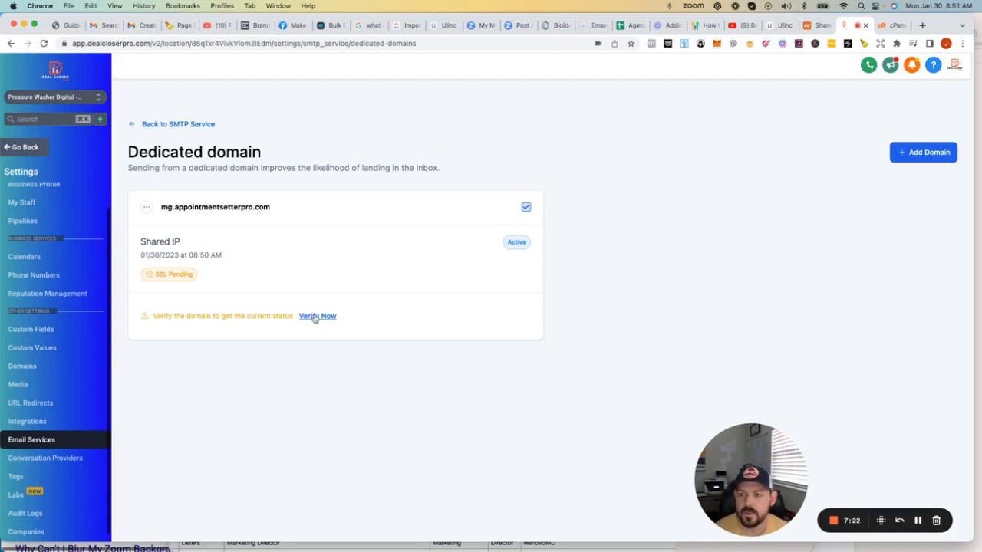
Verify mg.appointmentsetterpro.com so all five DNS records pass and the domain shows SSL Issued.
{"action": "left_click", "coordinate": [316, 316]}
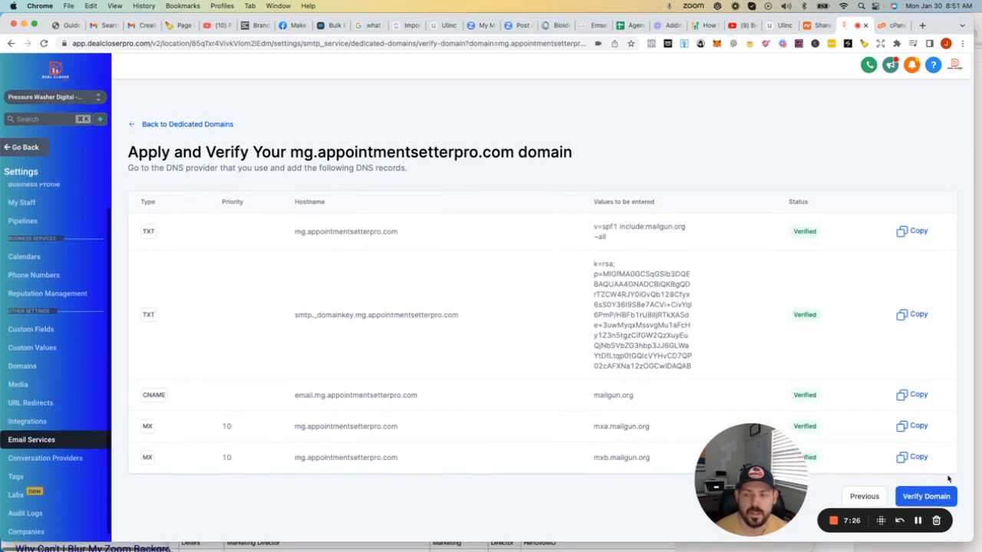
{"action": "left_click", "coordinate": [187, 123]}
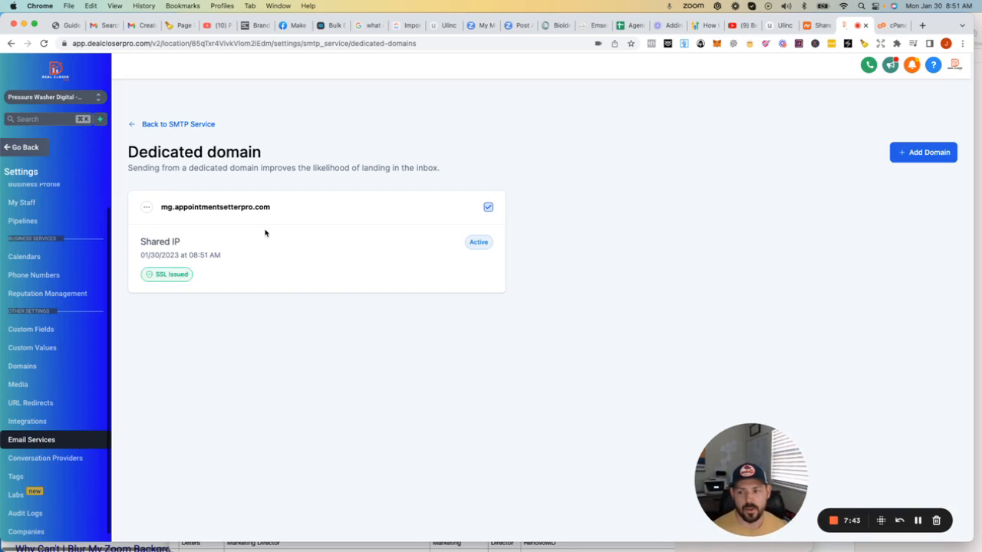
{"action": "mouse_move", "coordinate": [353, 138]}
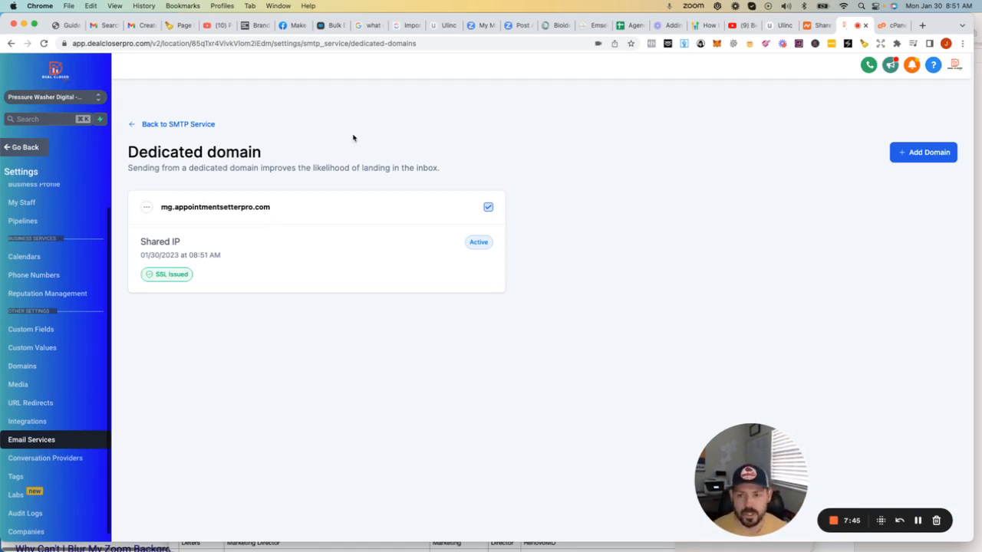
{"action": "mouse_move", "coordinate": [601, 193]}
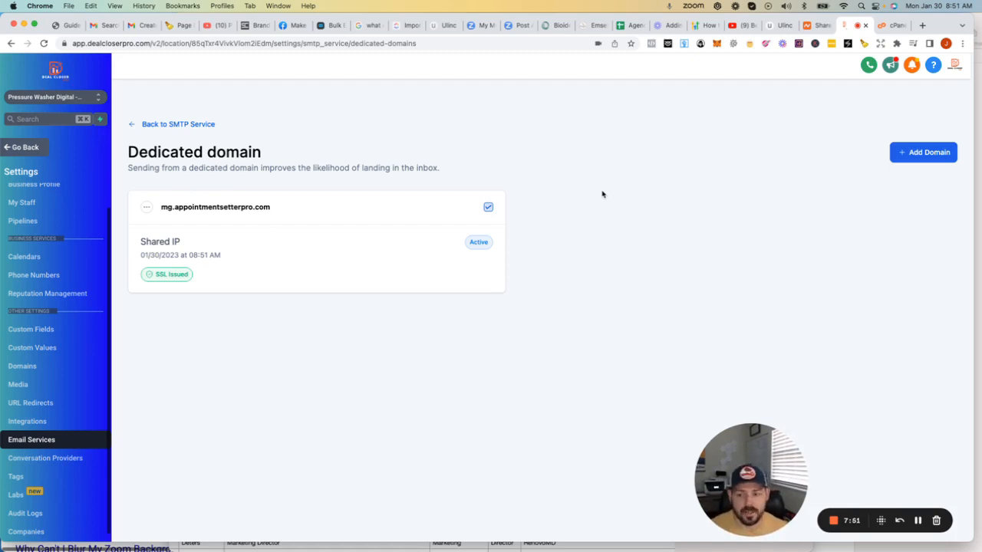
{"action": "mouse_move", "coordinate": [159, 138]}
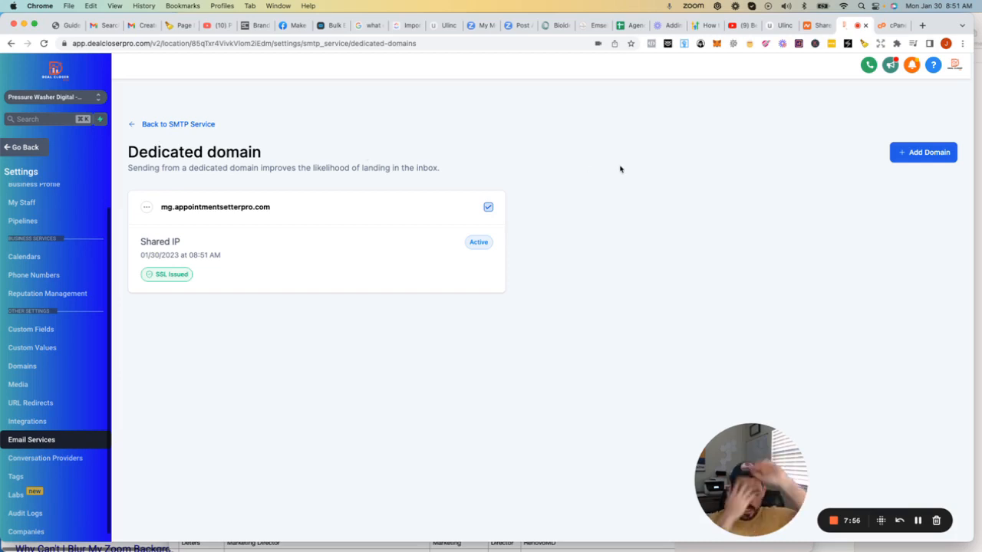
{"action": "mouse_move", "coordinate": [846, 408]}
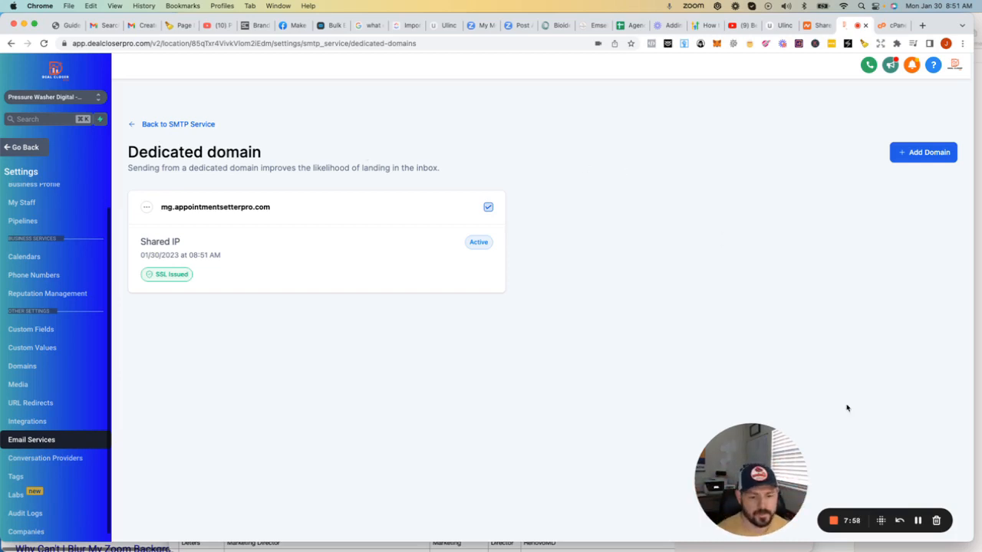